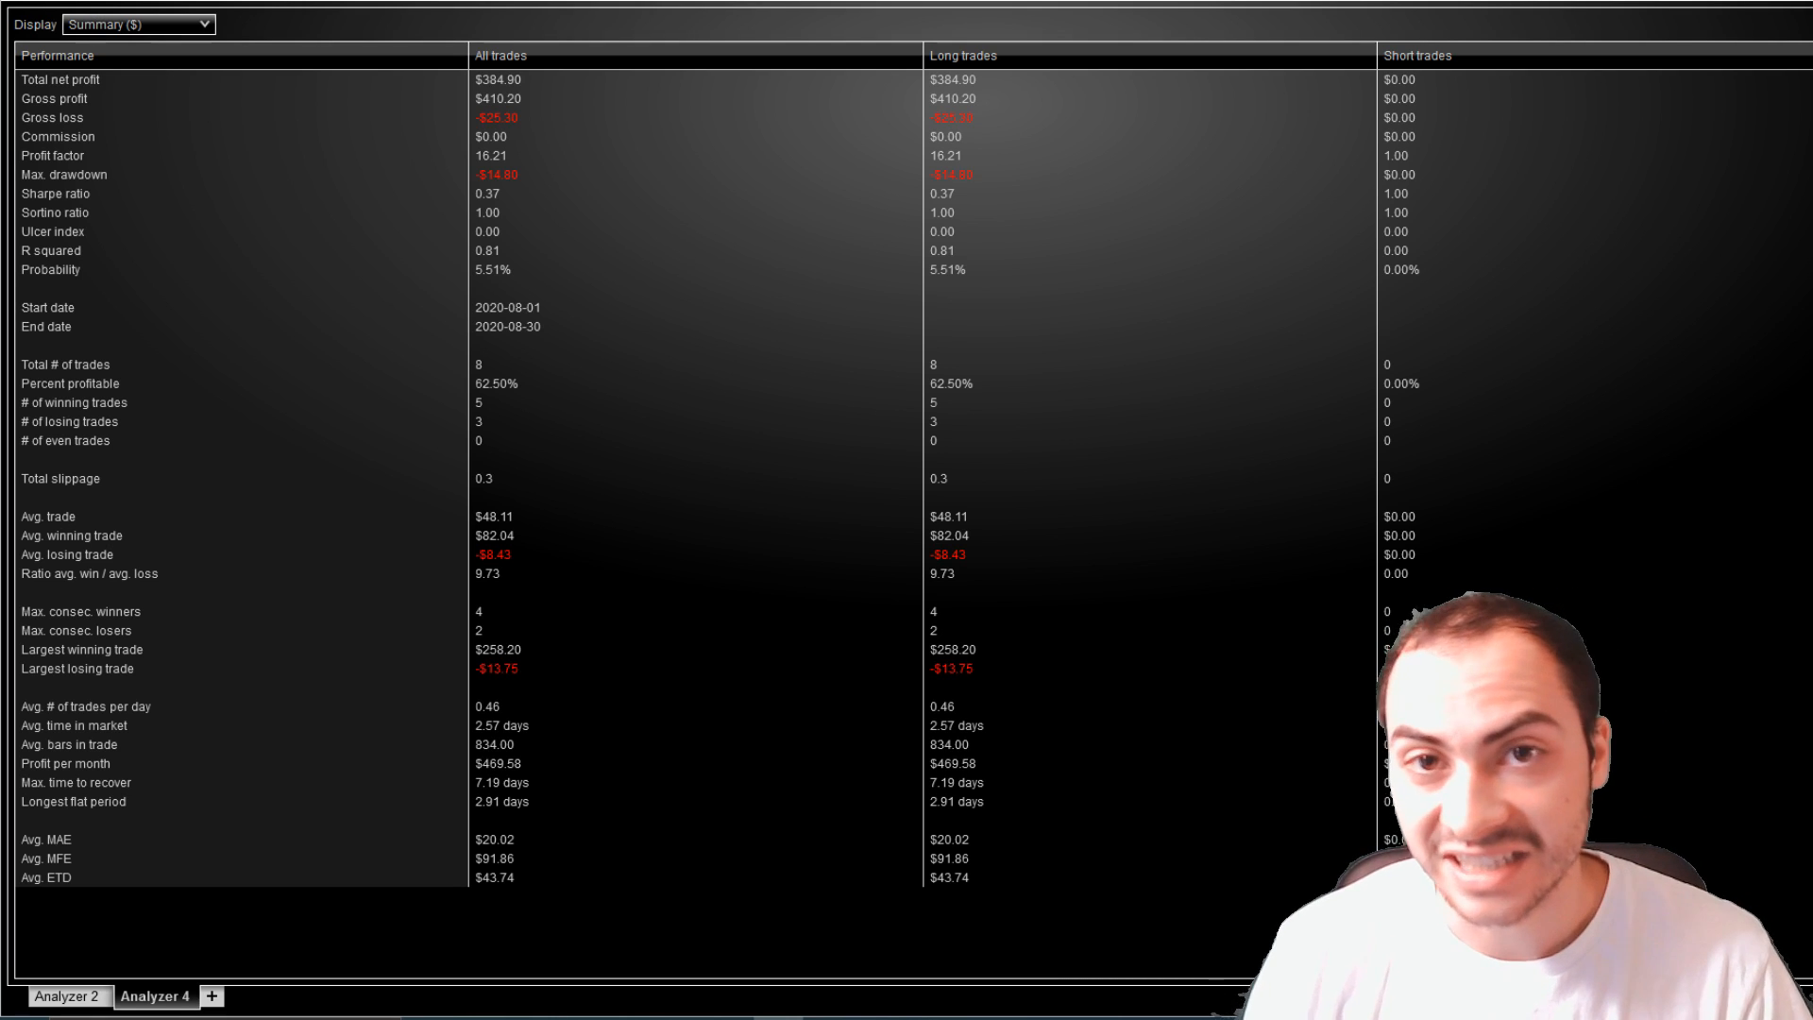
pyautogui.moveTo(243, 55)
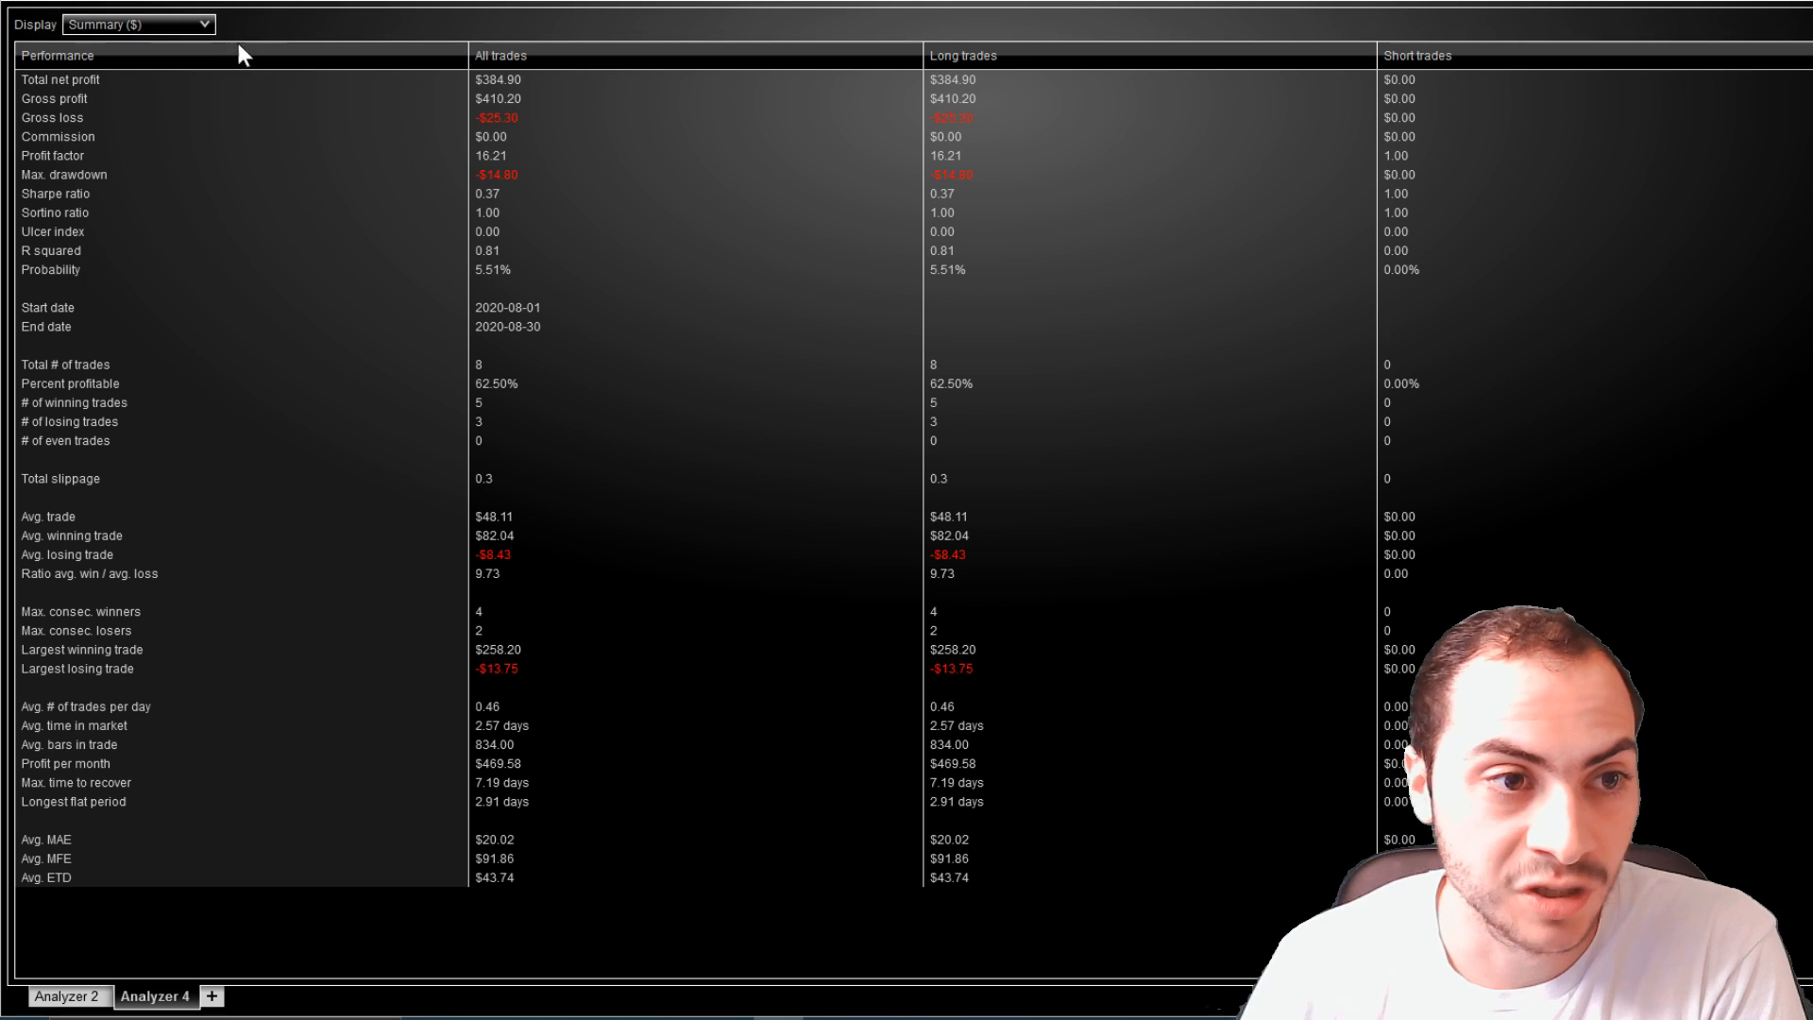
# - Switch Display to Chart and scroll to the August 4 buy of 5 at 434.88
pyautogui.click(135, 23)
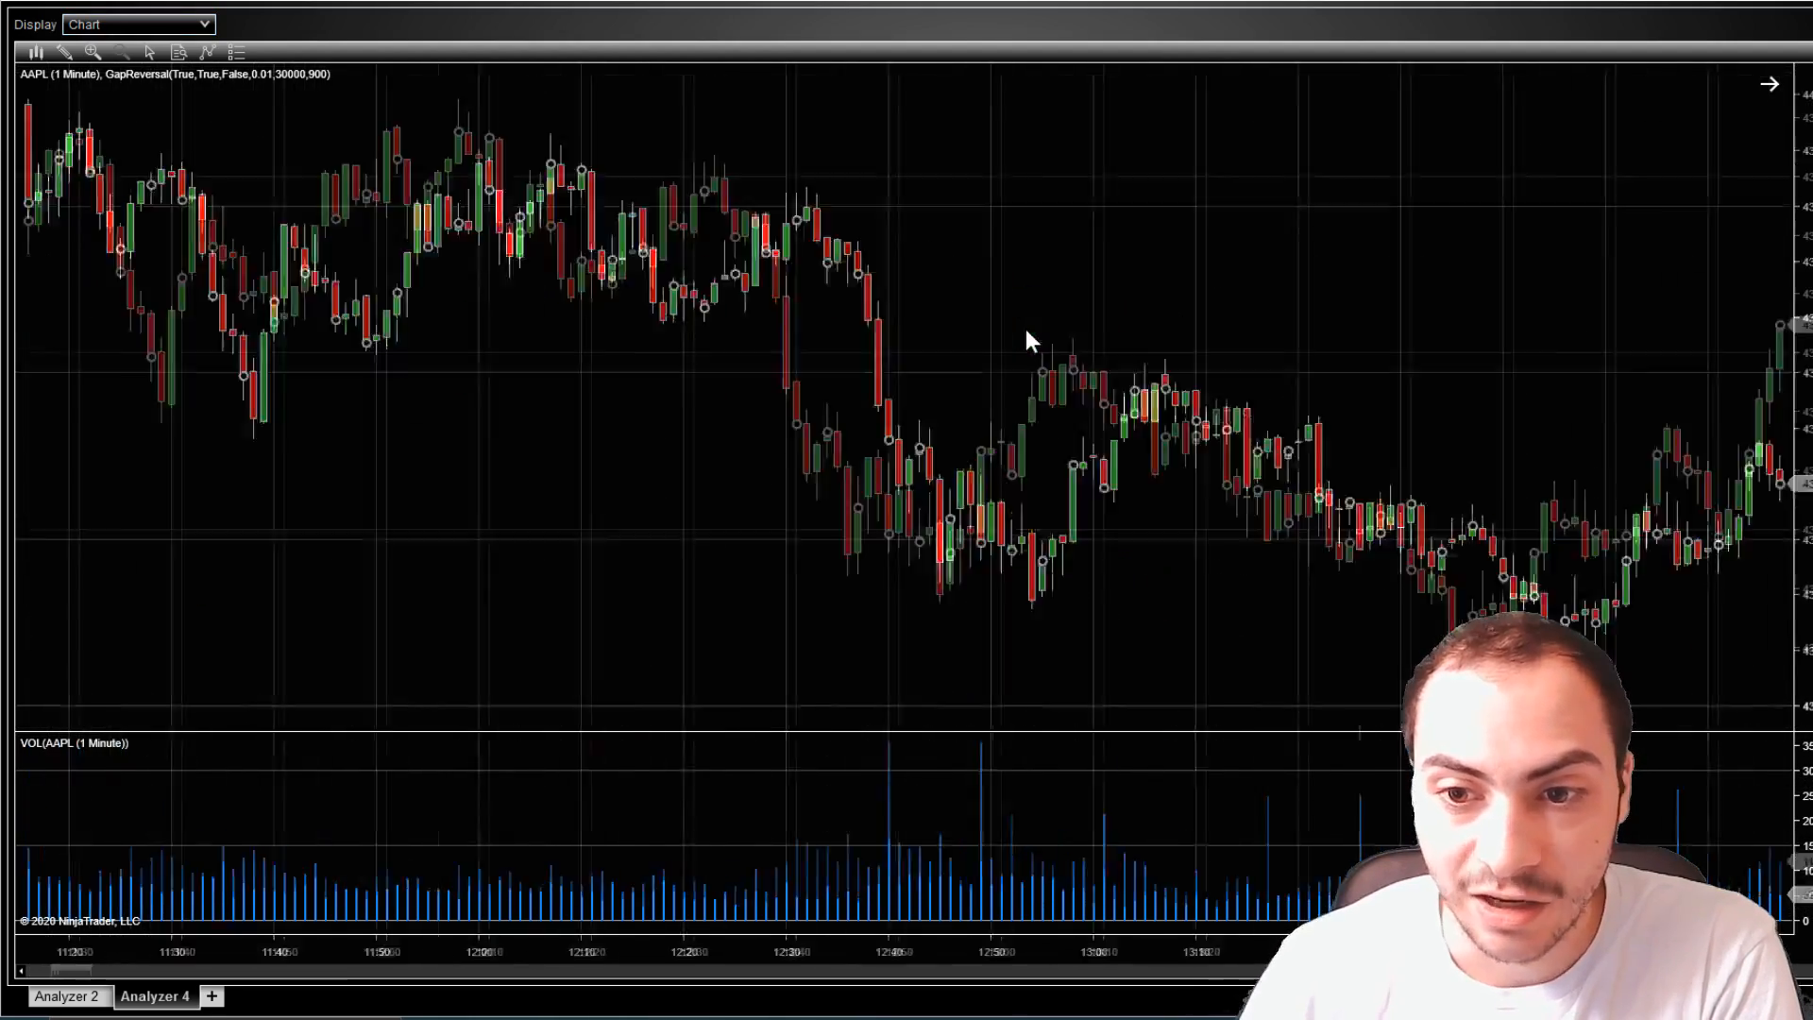
pyautogui.hscroll(3)
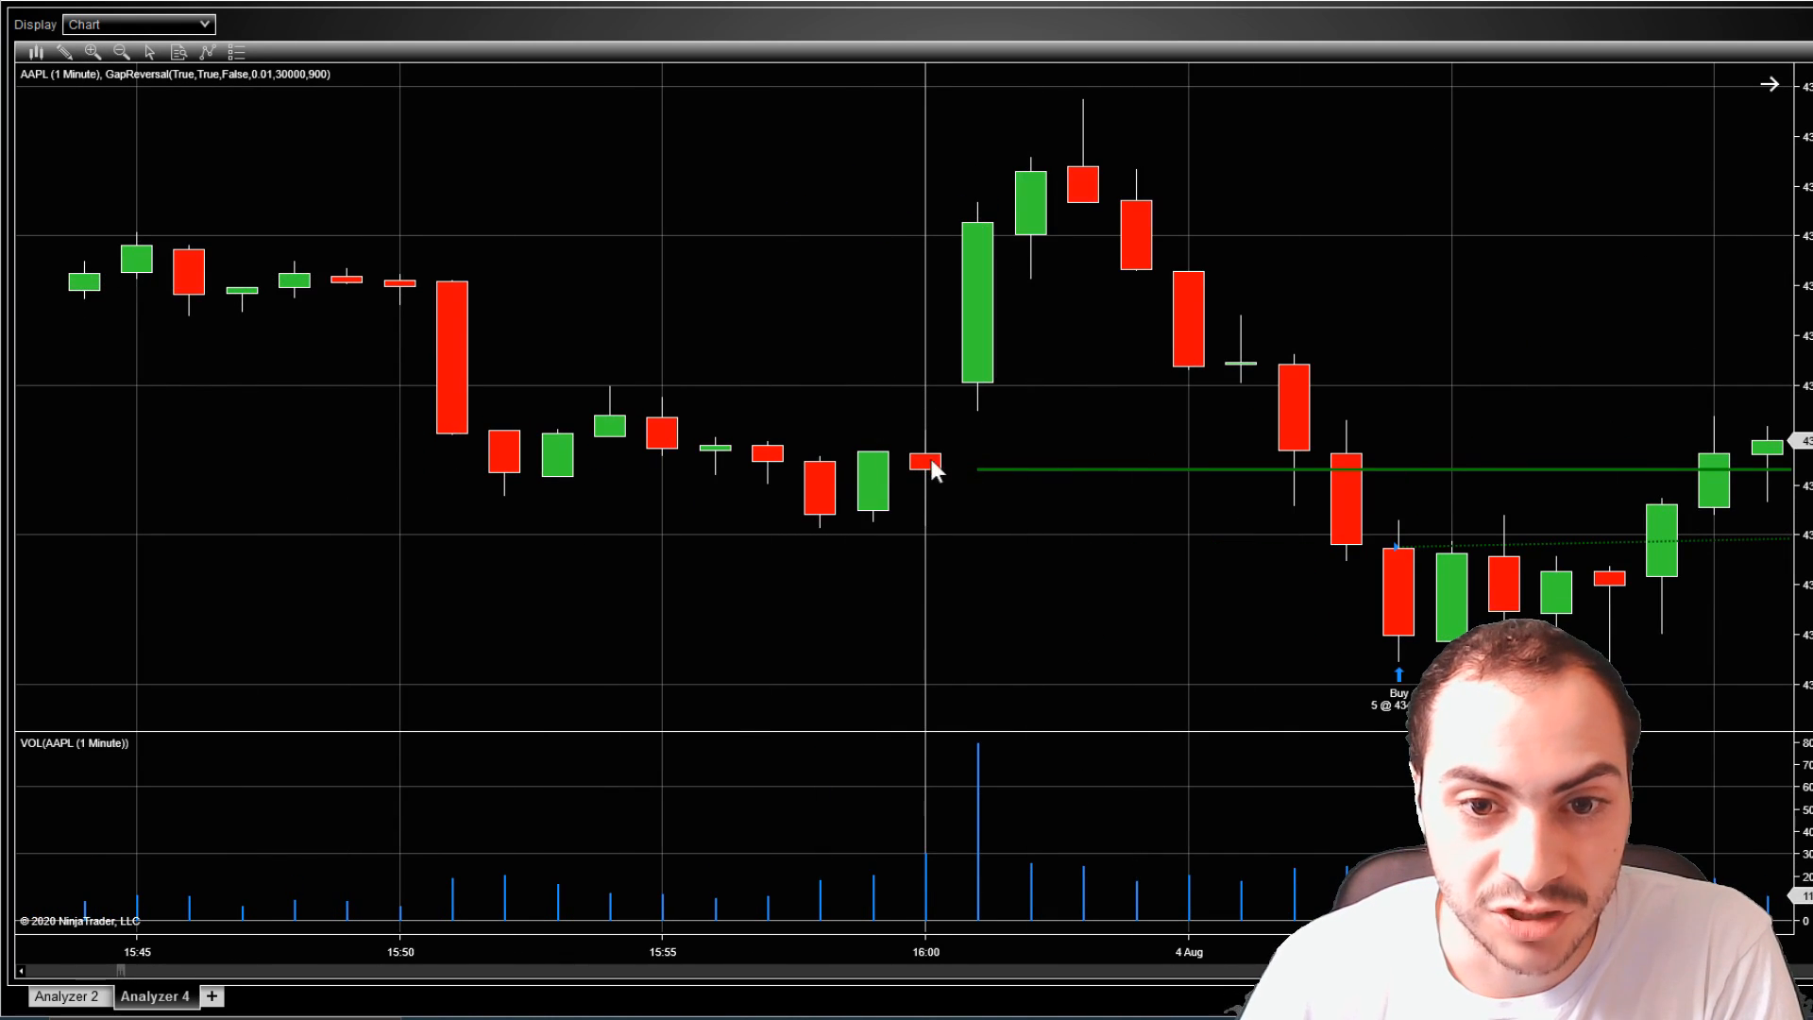
pyautogui.moveTo(947, 438)
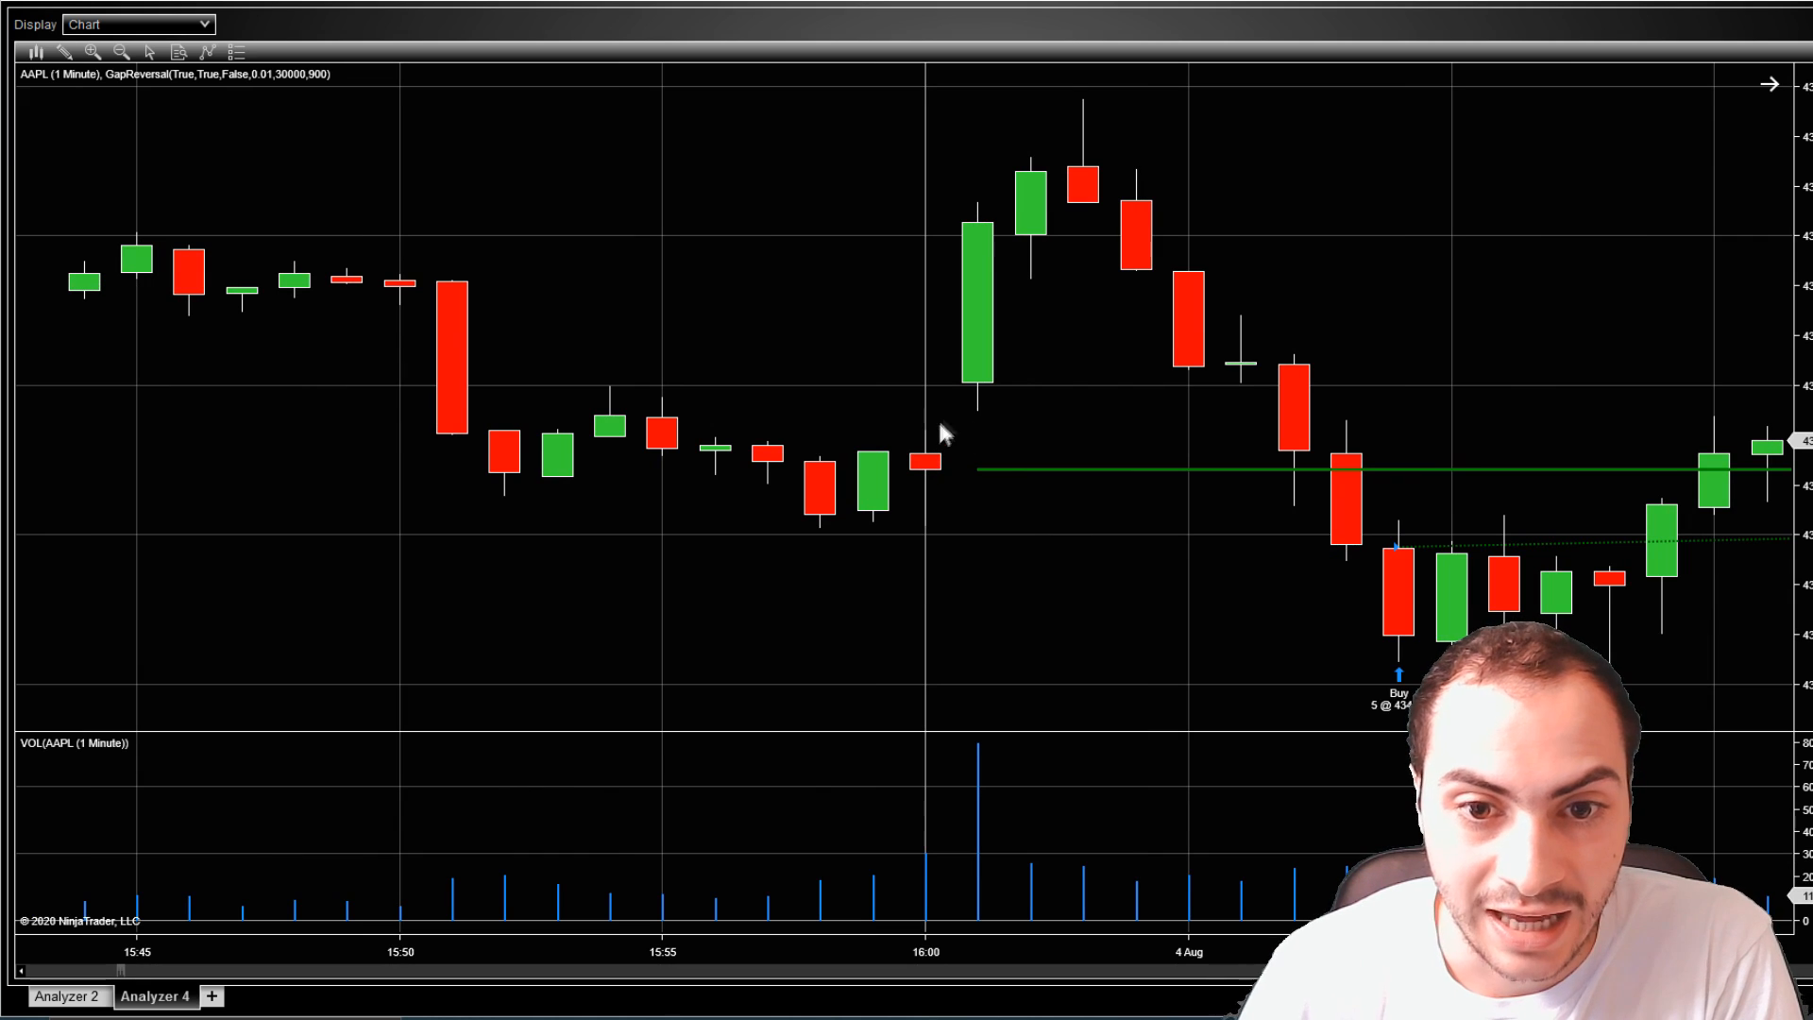
pyautogui.moveTo(923, 404)
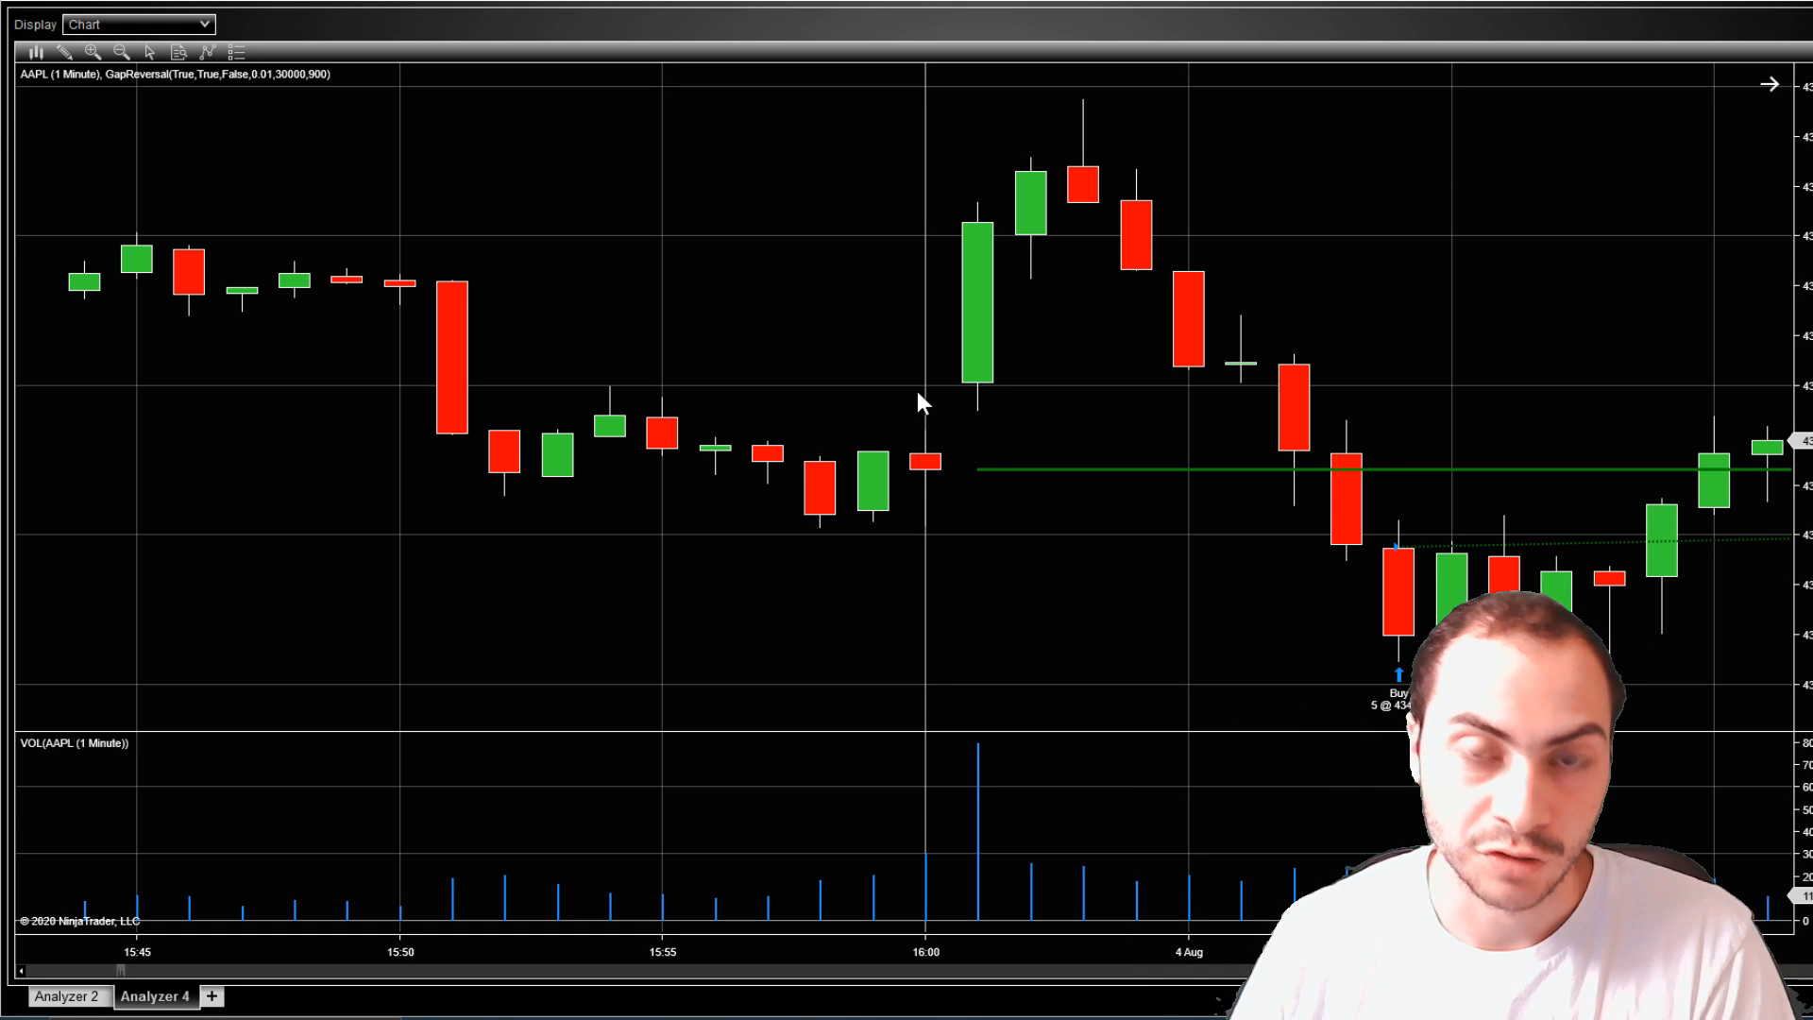
pyautogui.hscroll(3)
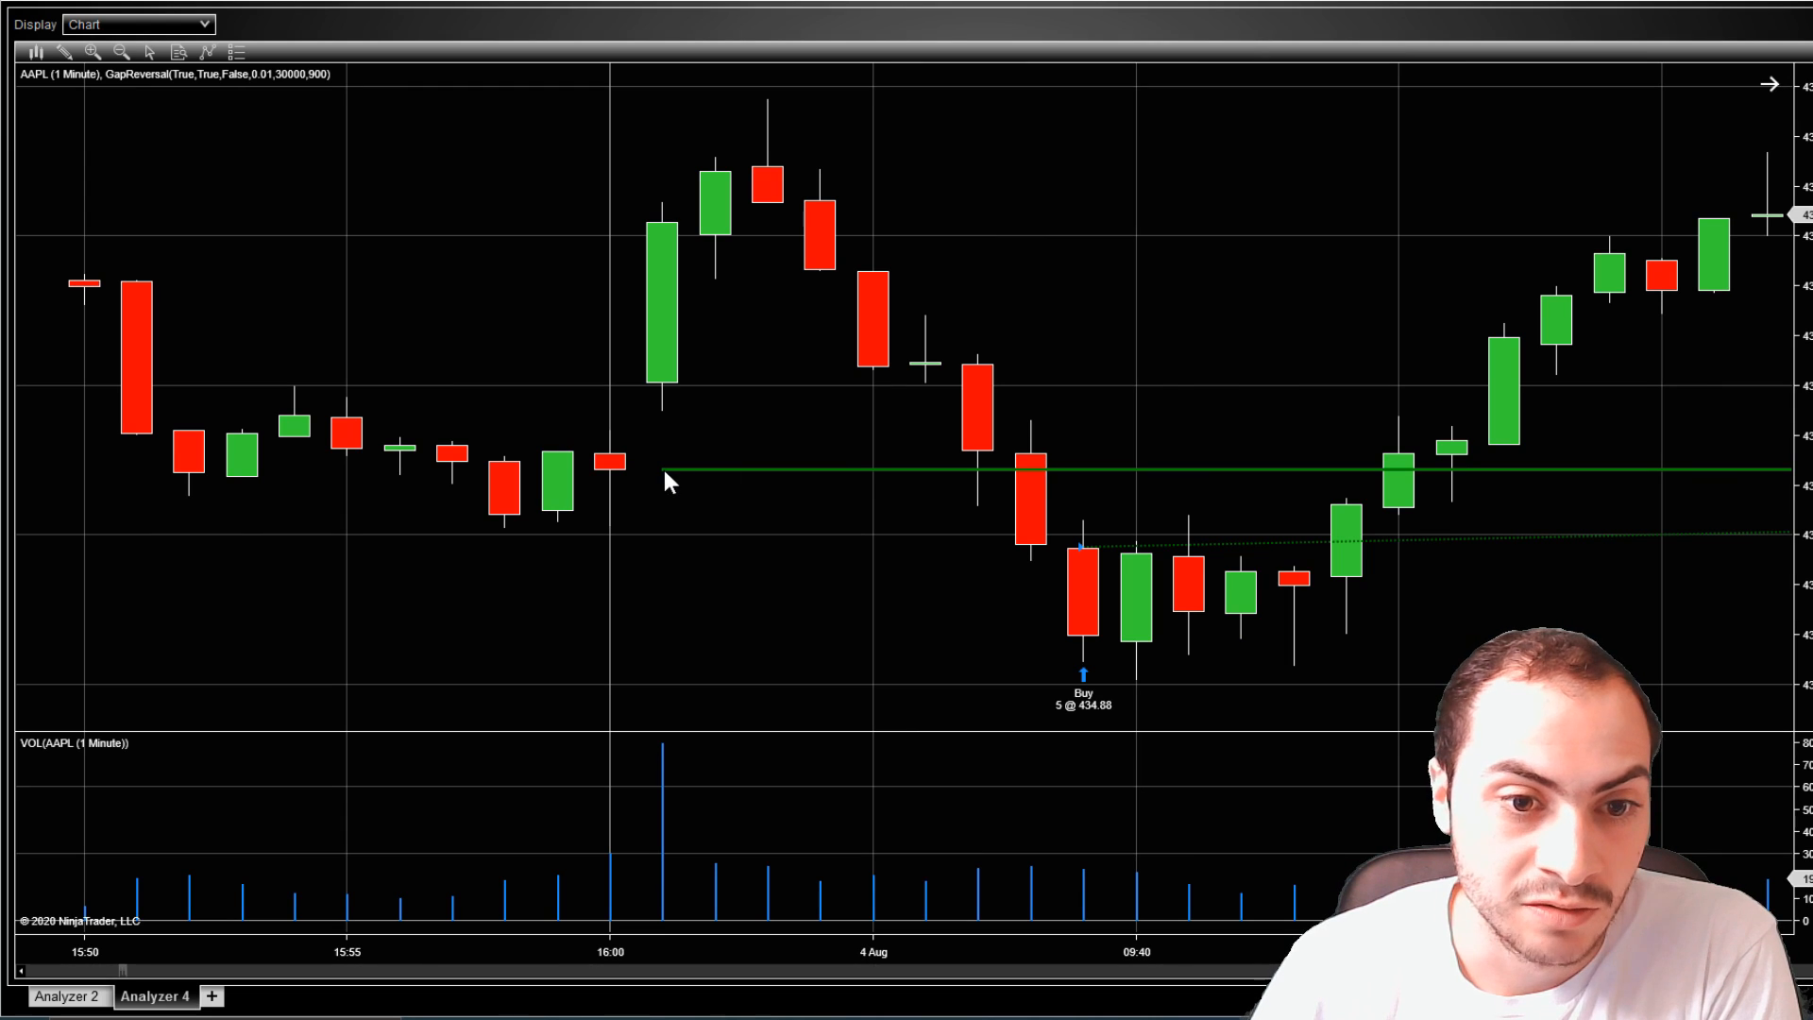
pyautogui.moveTo(801, 187)
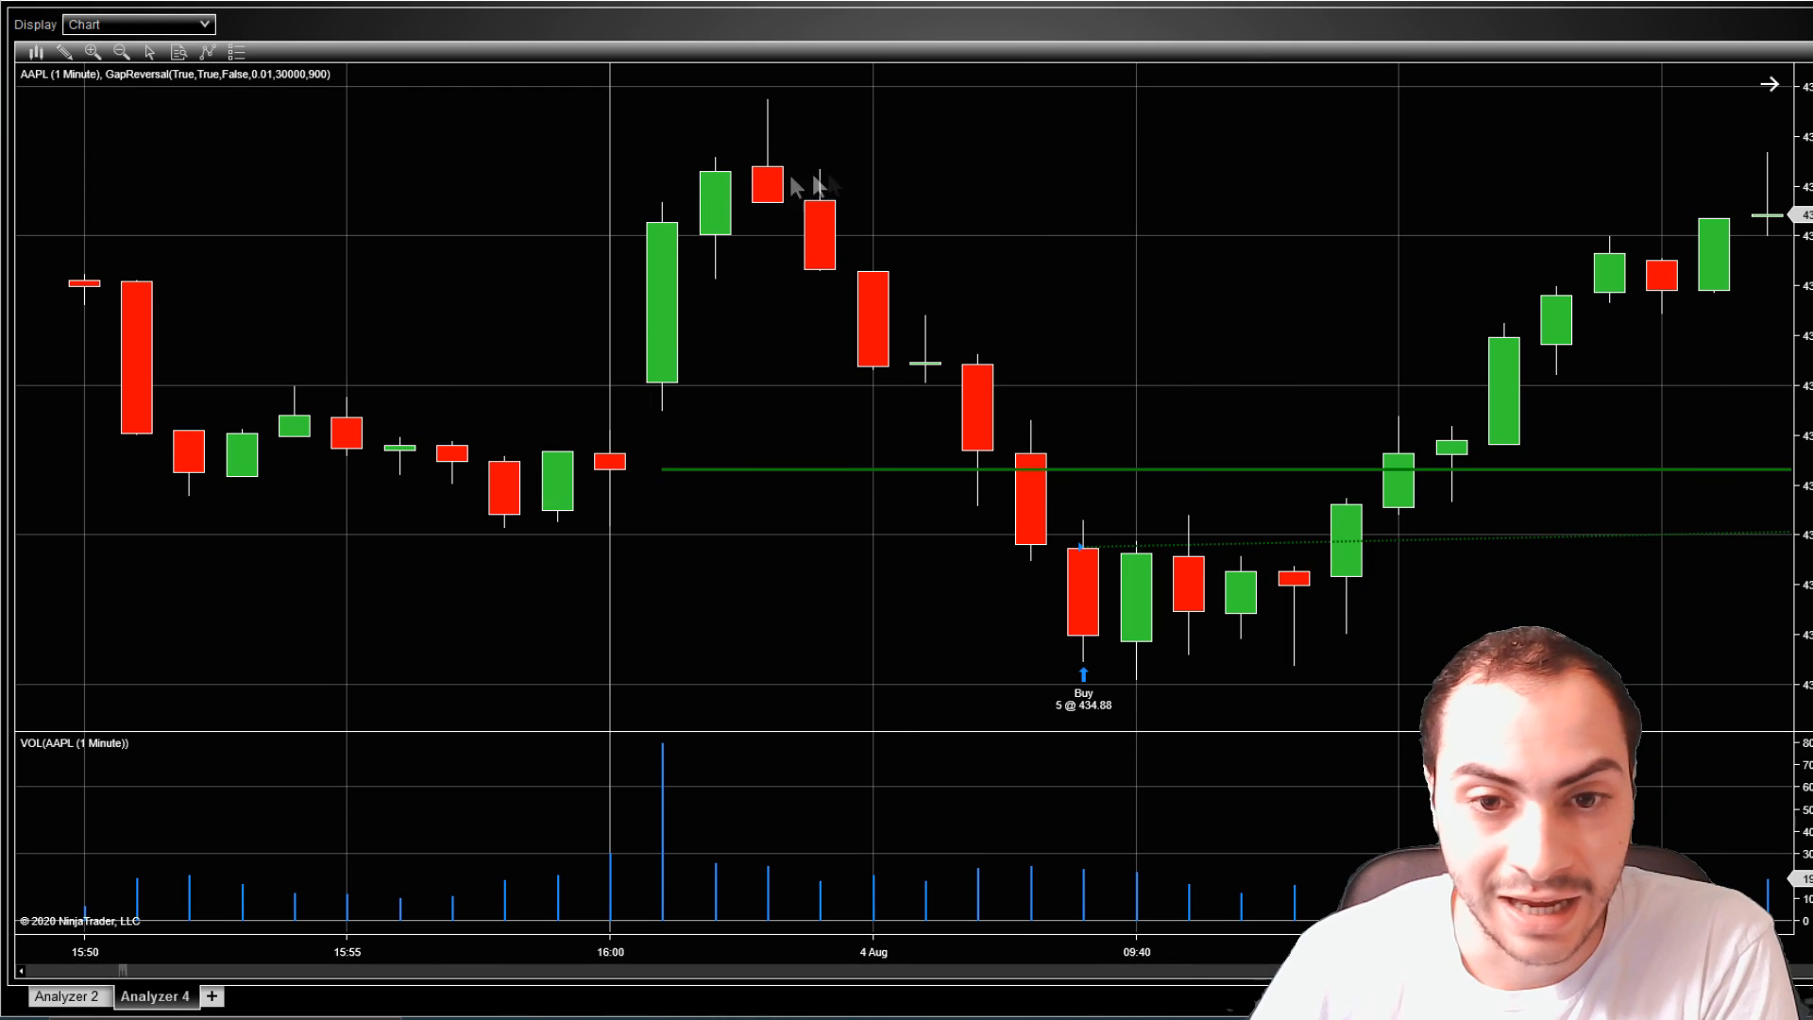
pyautogui.moveTo(1052, 479)
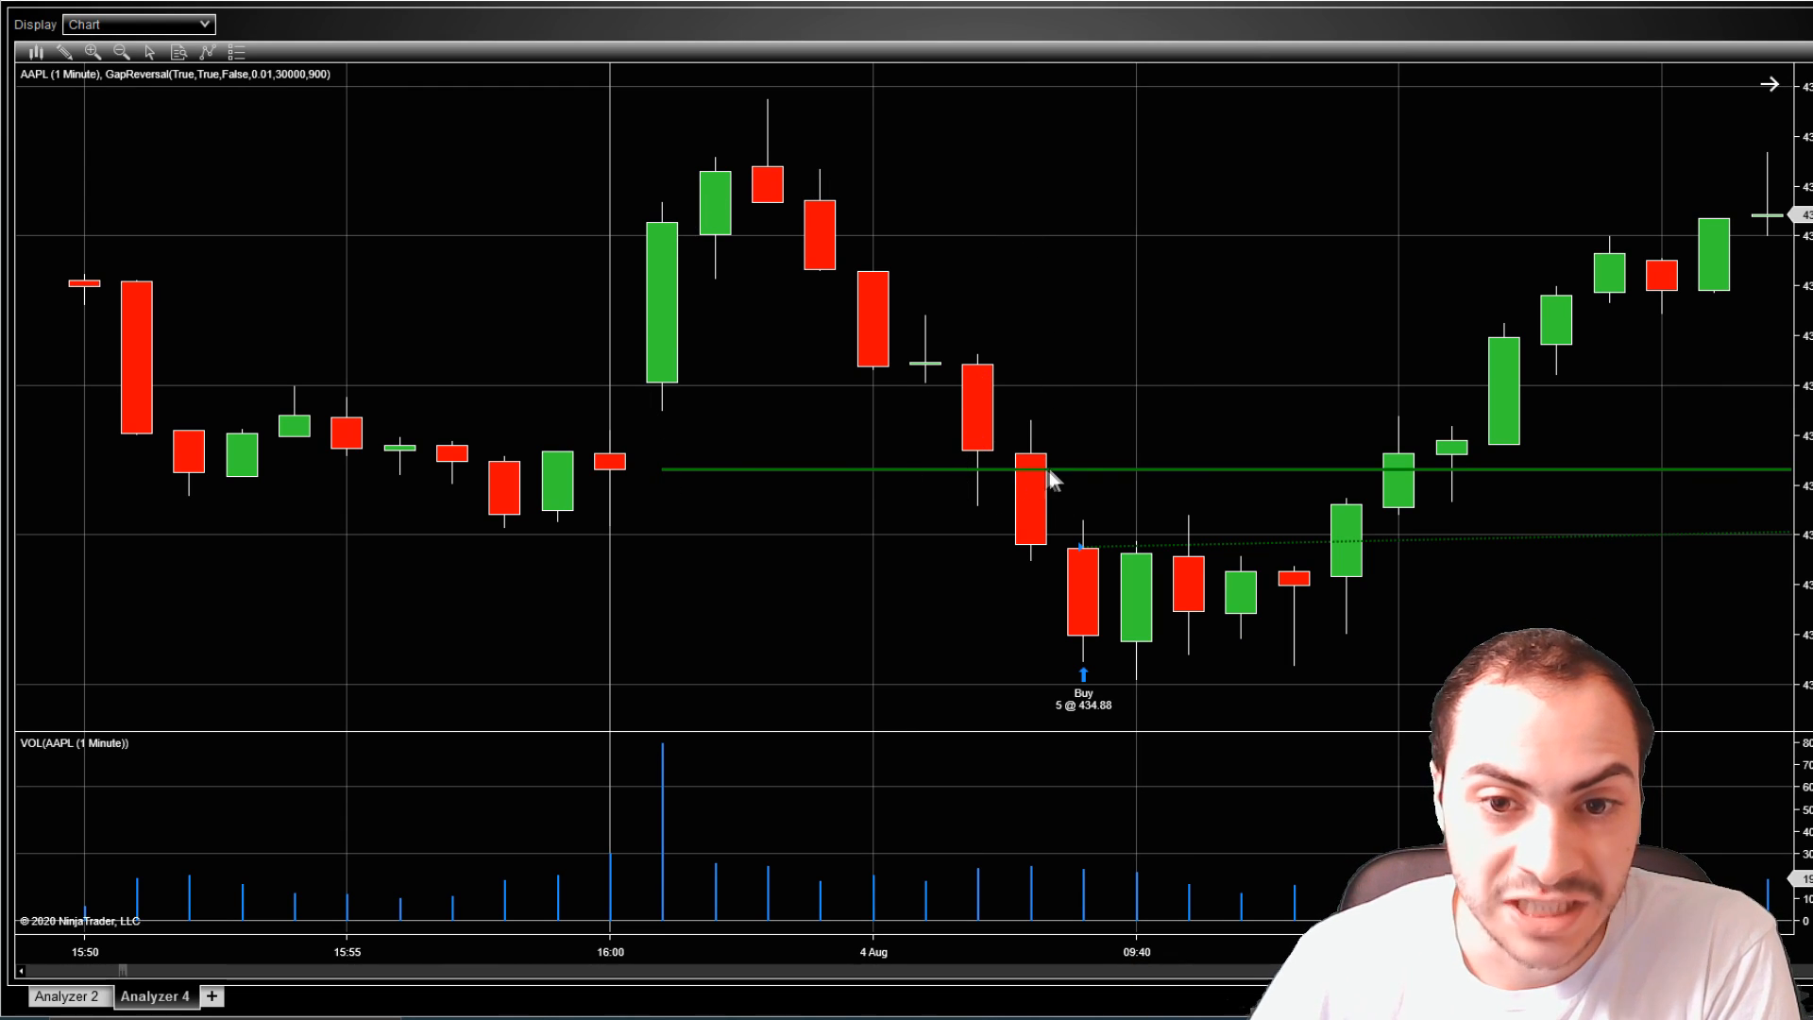
pyautogui.moveTo(1087, 558)
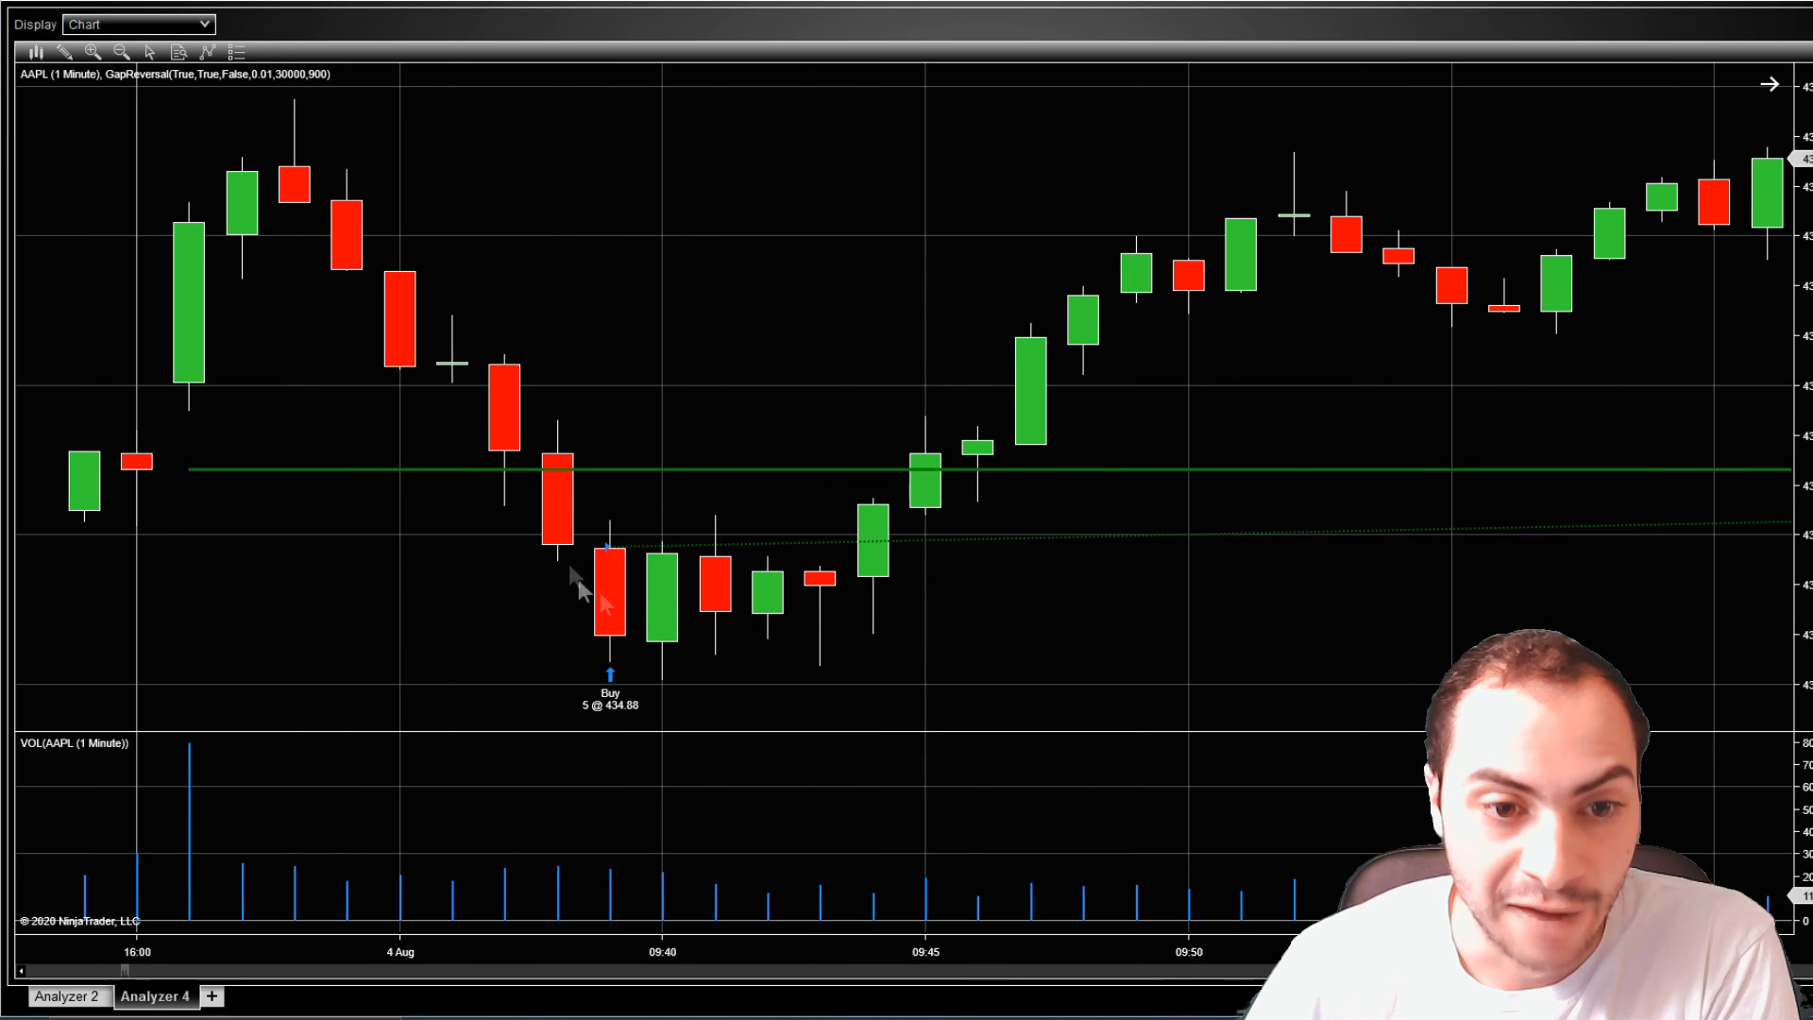
pyautogui.moveTo(654, 543)
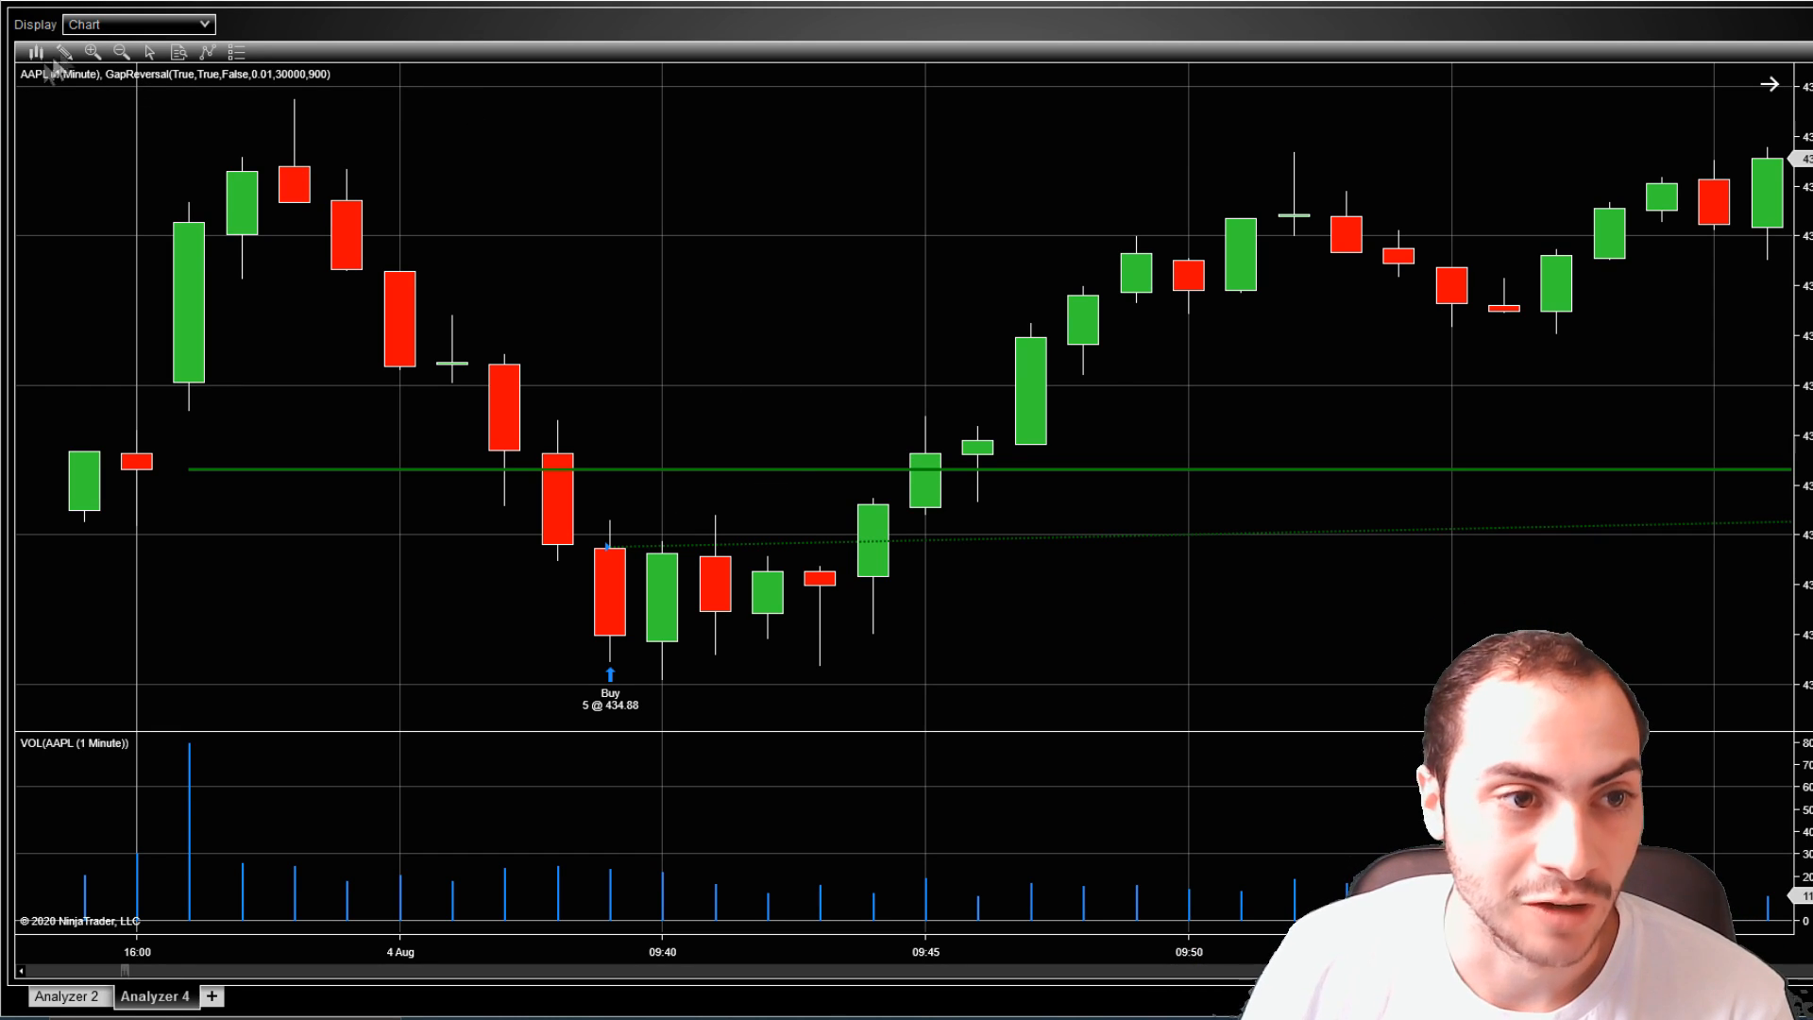
pyautogui.moveTo(628, 728)
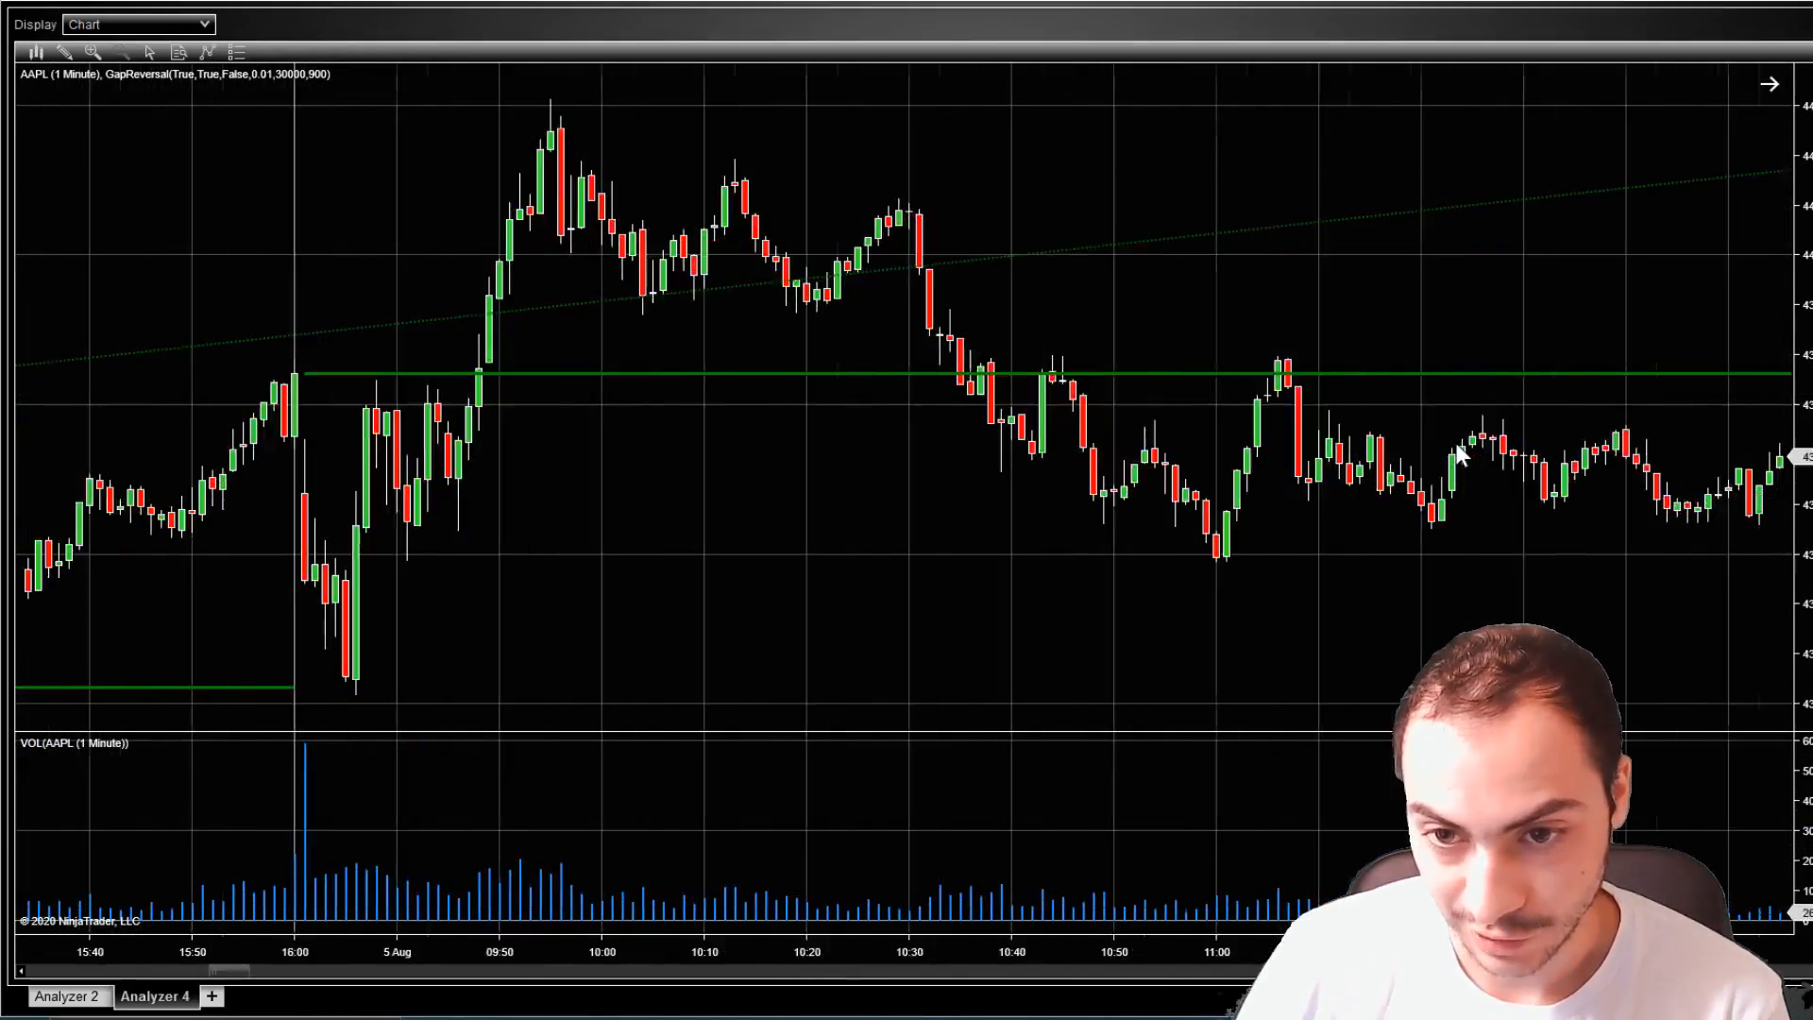
# - Scroll the AAPL chart right to the August 7 buy of 5 at 440.45
pyautogui.hscroll(3)
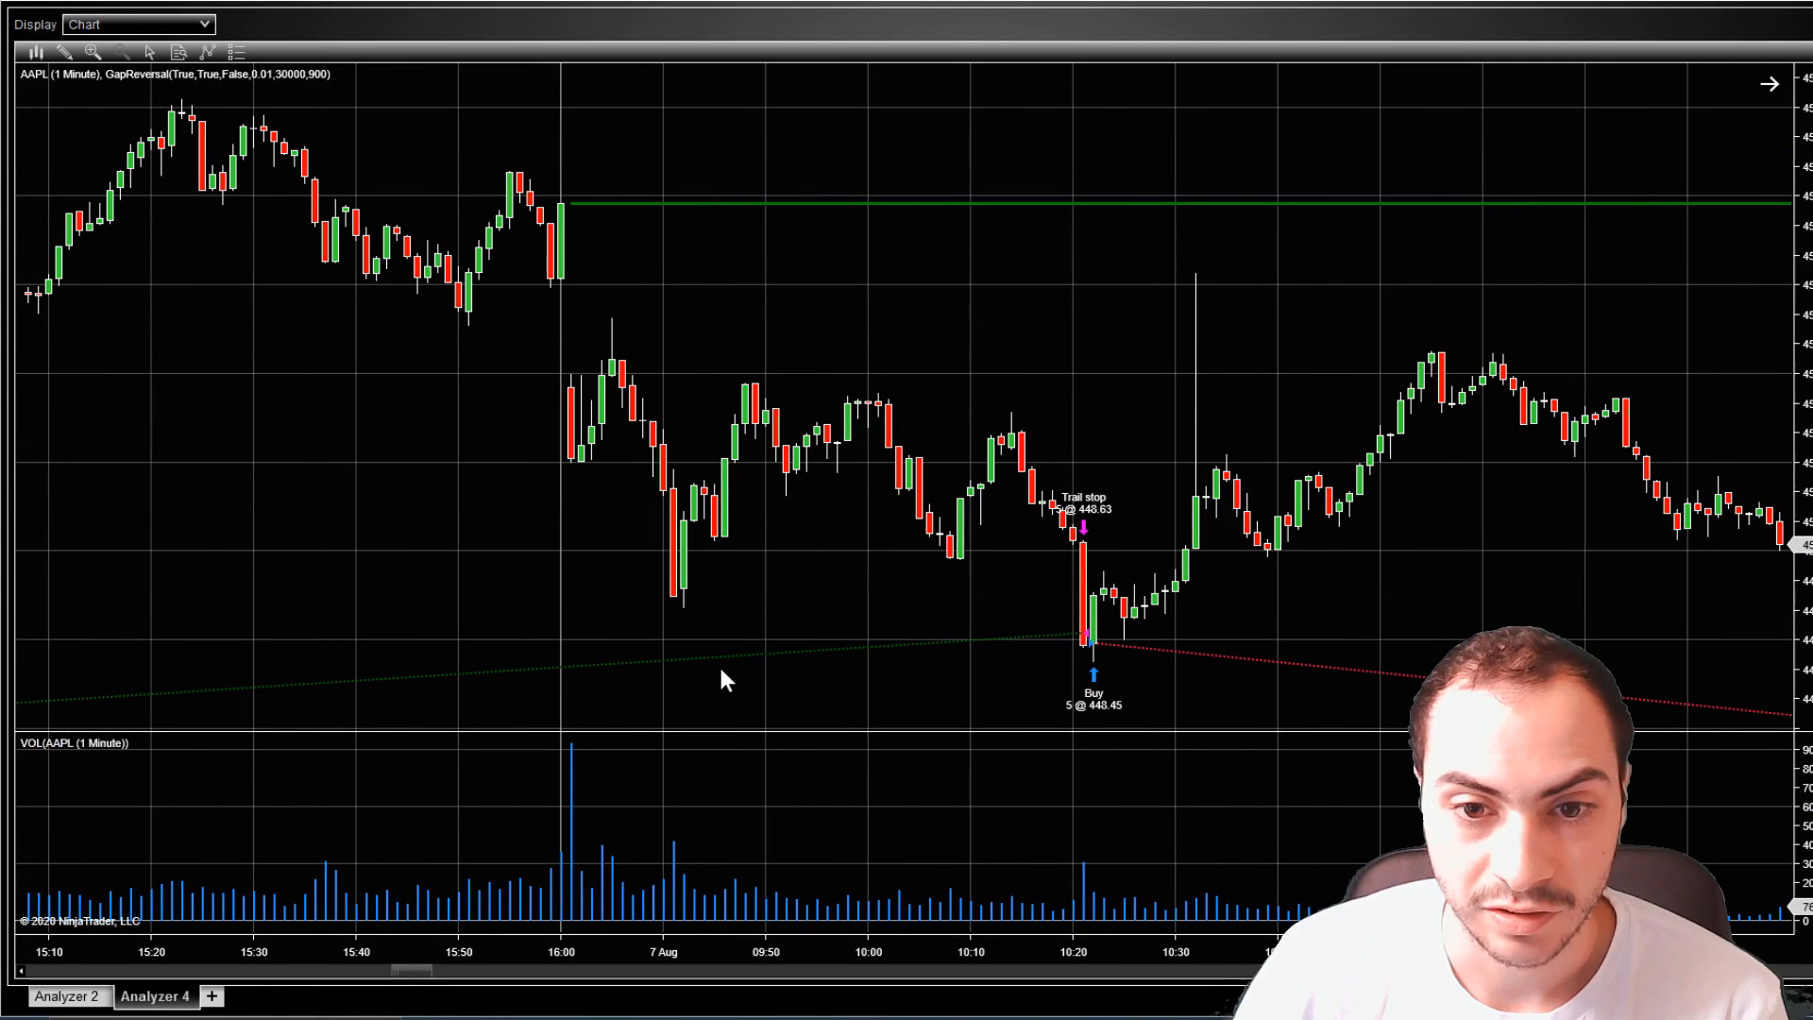
pyautogui.moveTo(1110, 544)
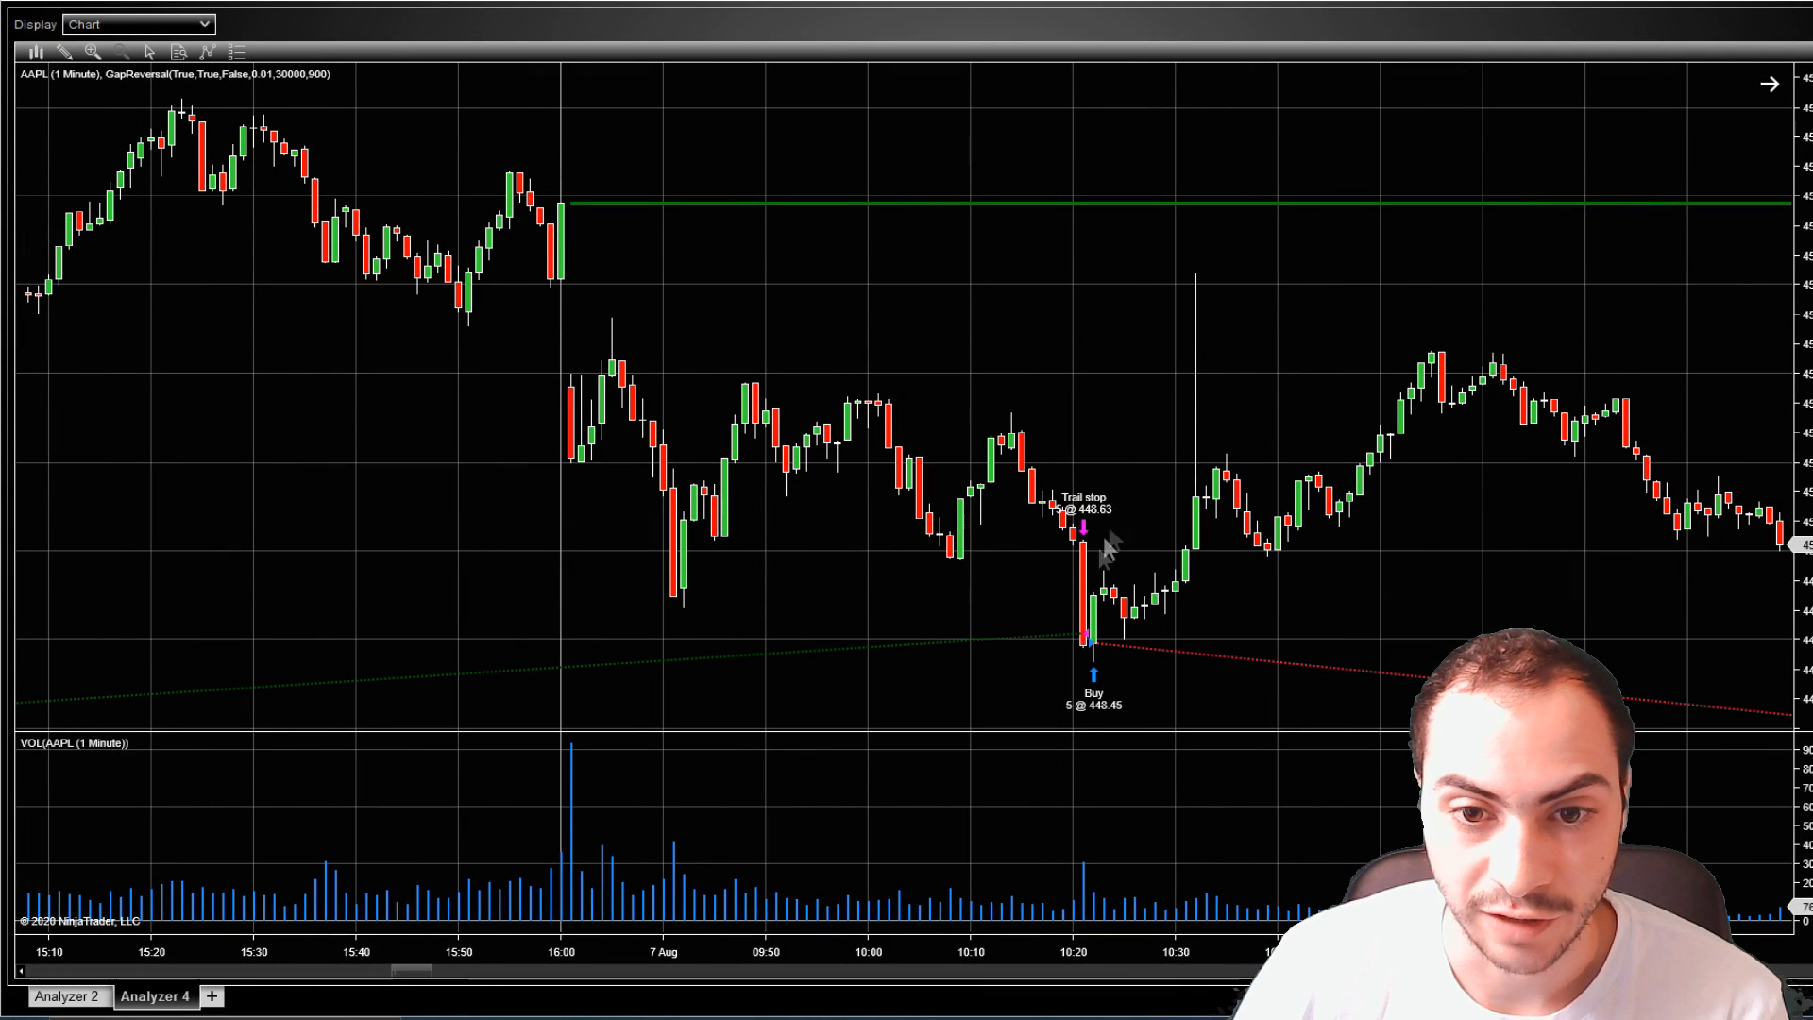
pyautogui.moveTo(1070, 504)
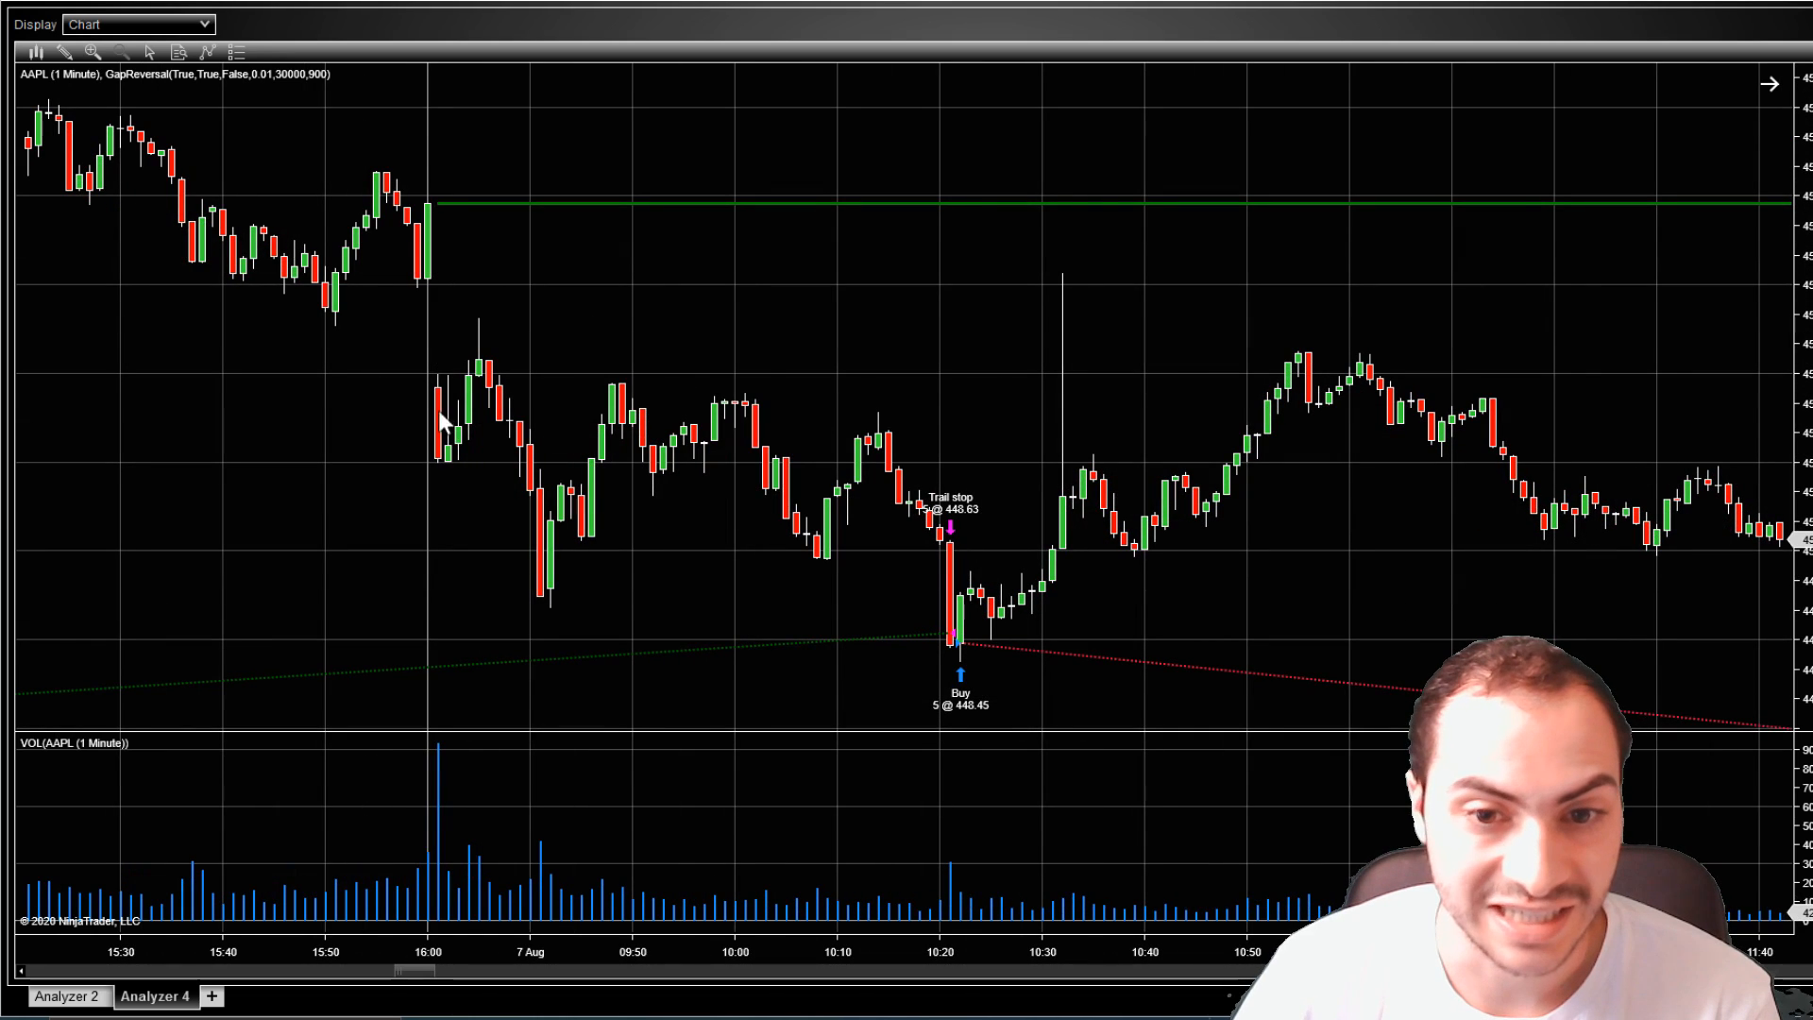
pyautogui.moveTo(428, 289)
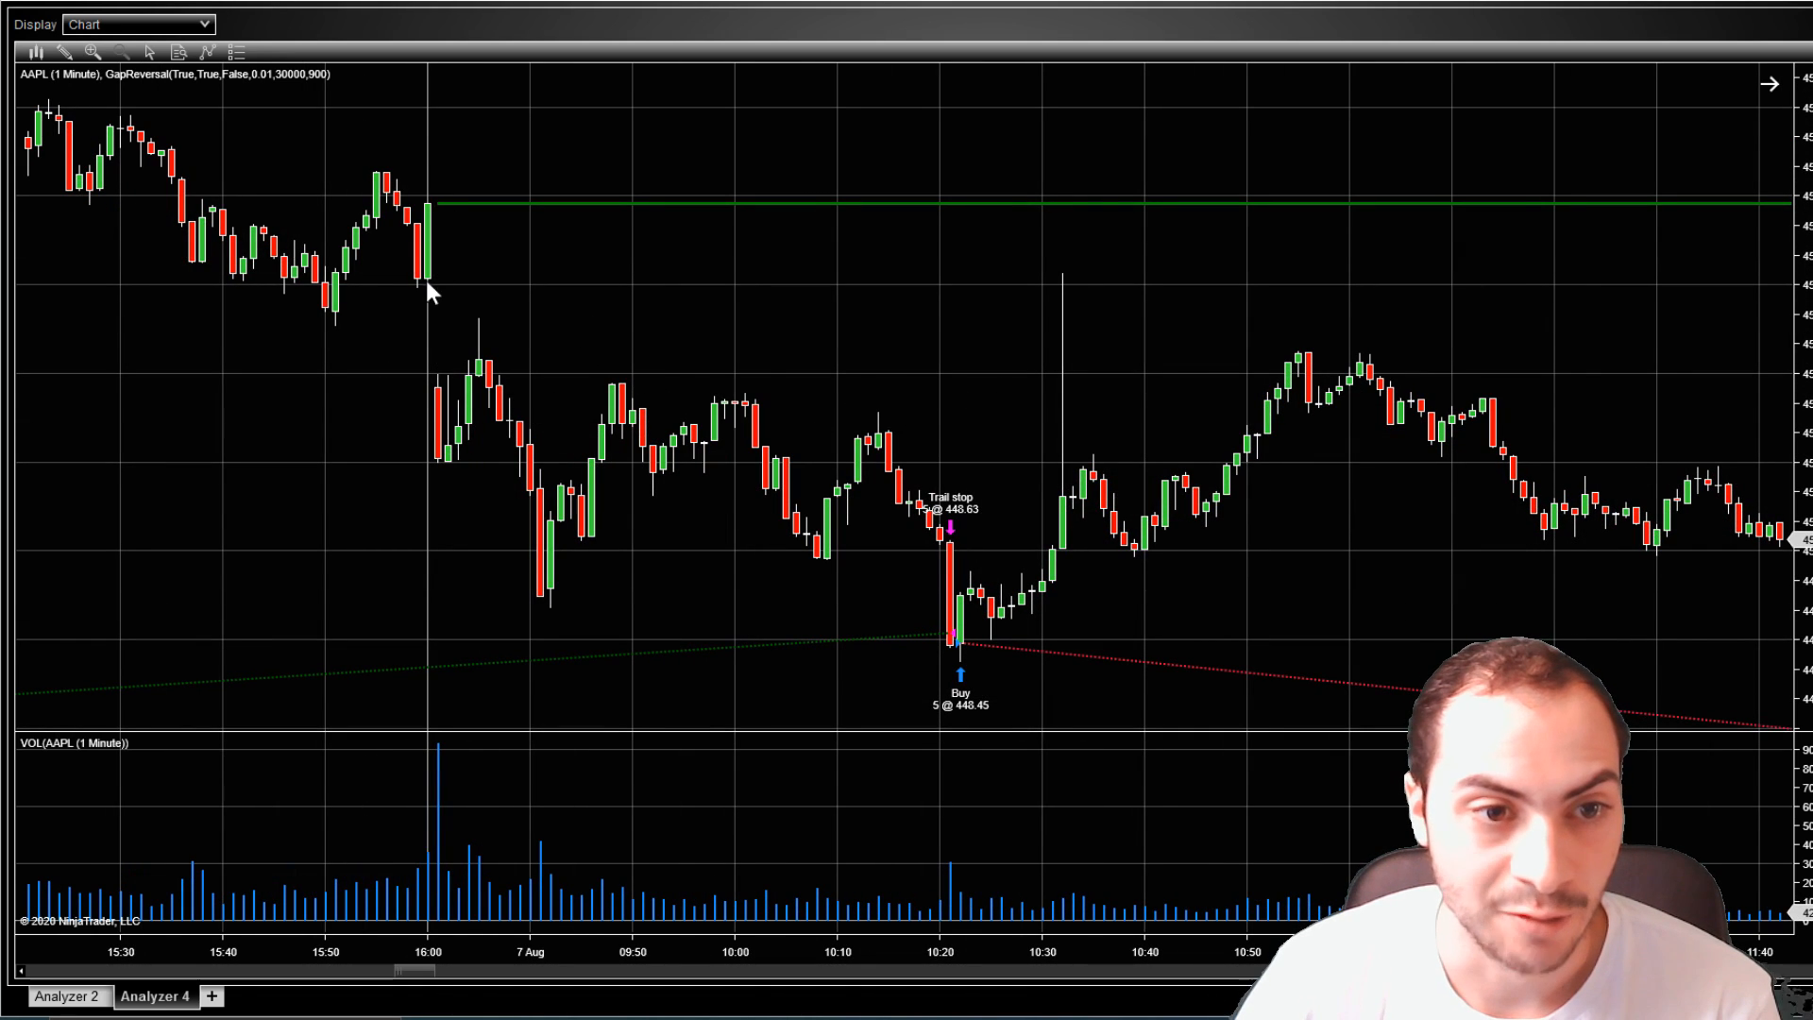
pyautogui.moveTo(952, 474)
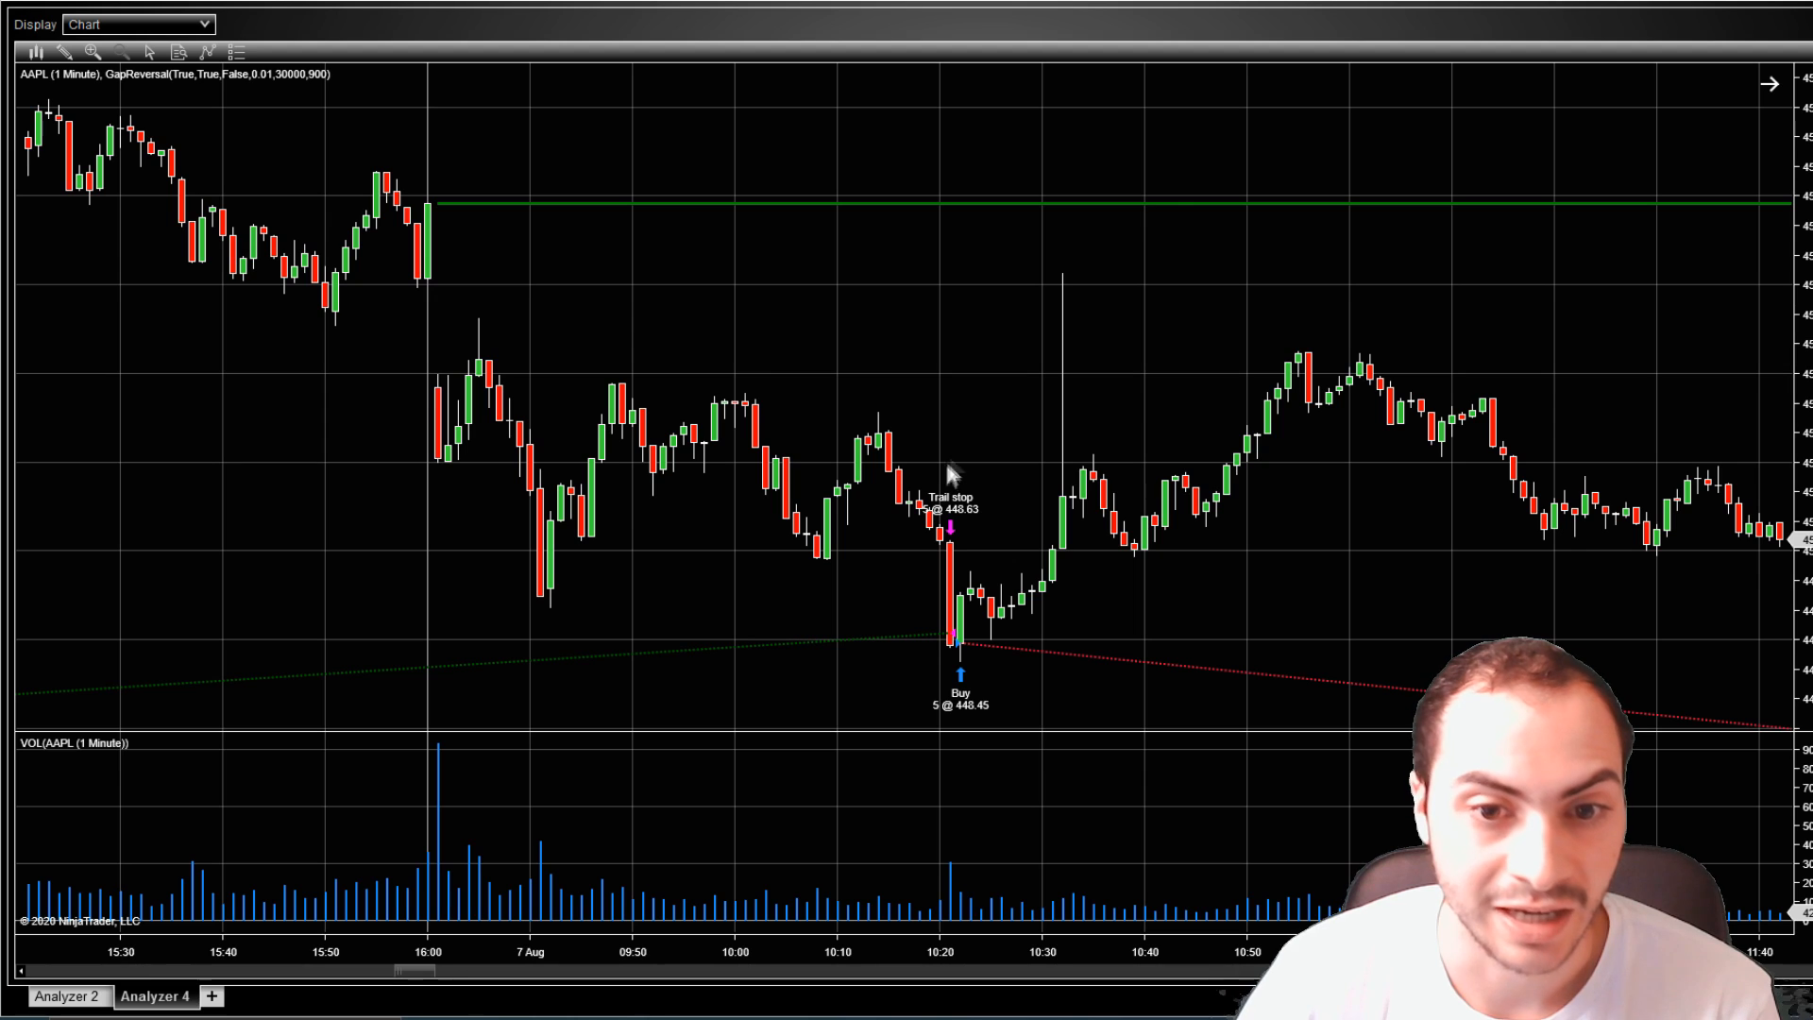
pyautogui.moveTo(891, 521)
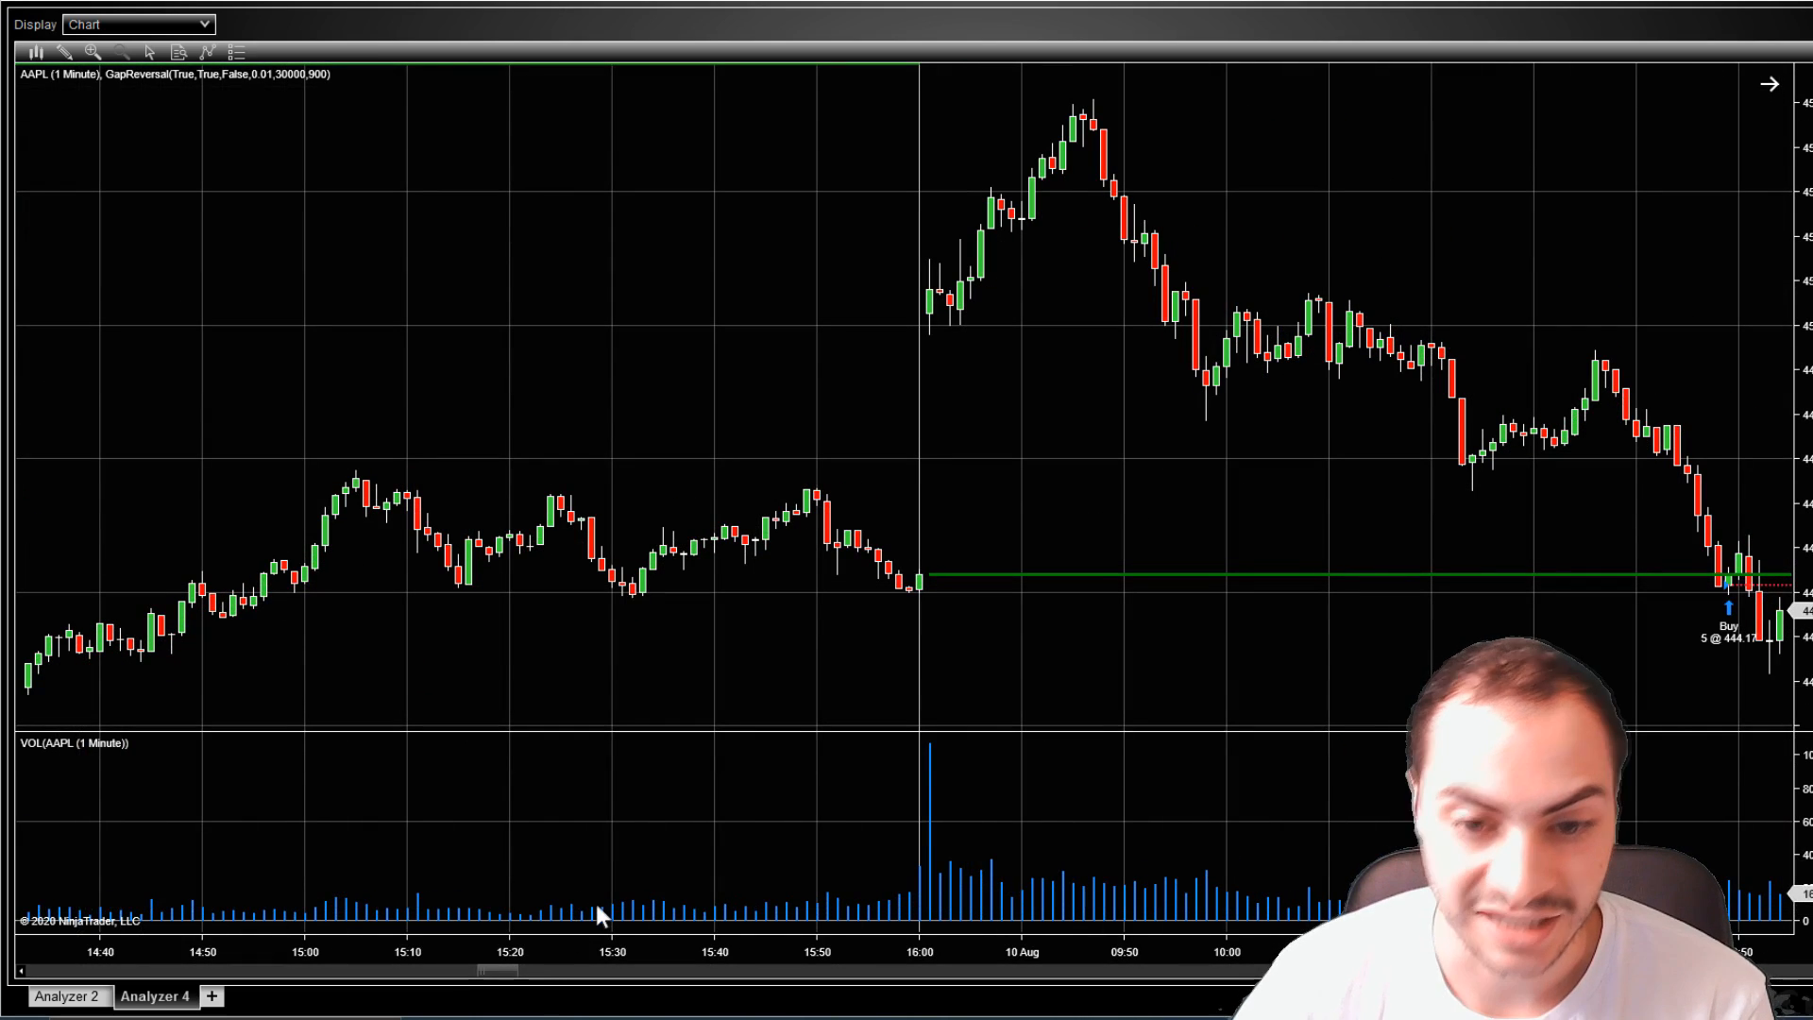
pyautogui.moveTo(335, 972)
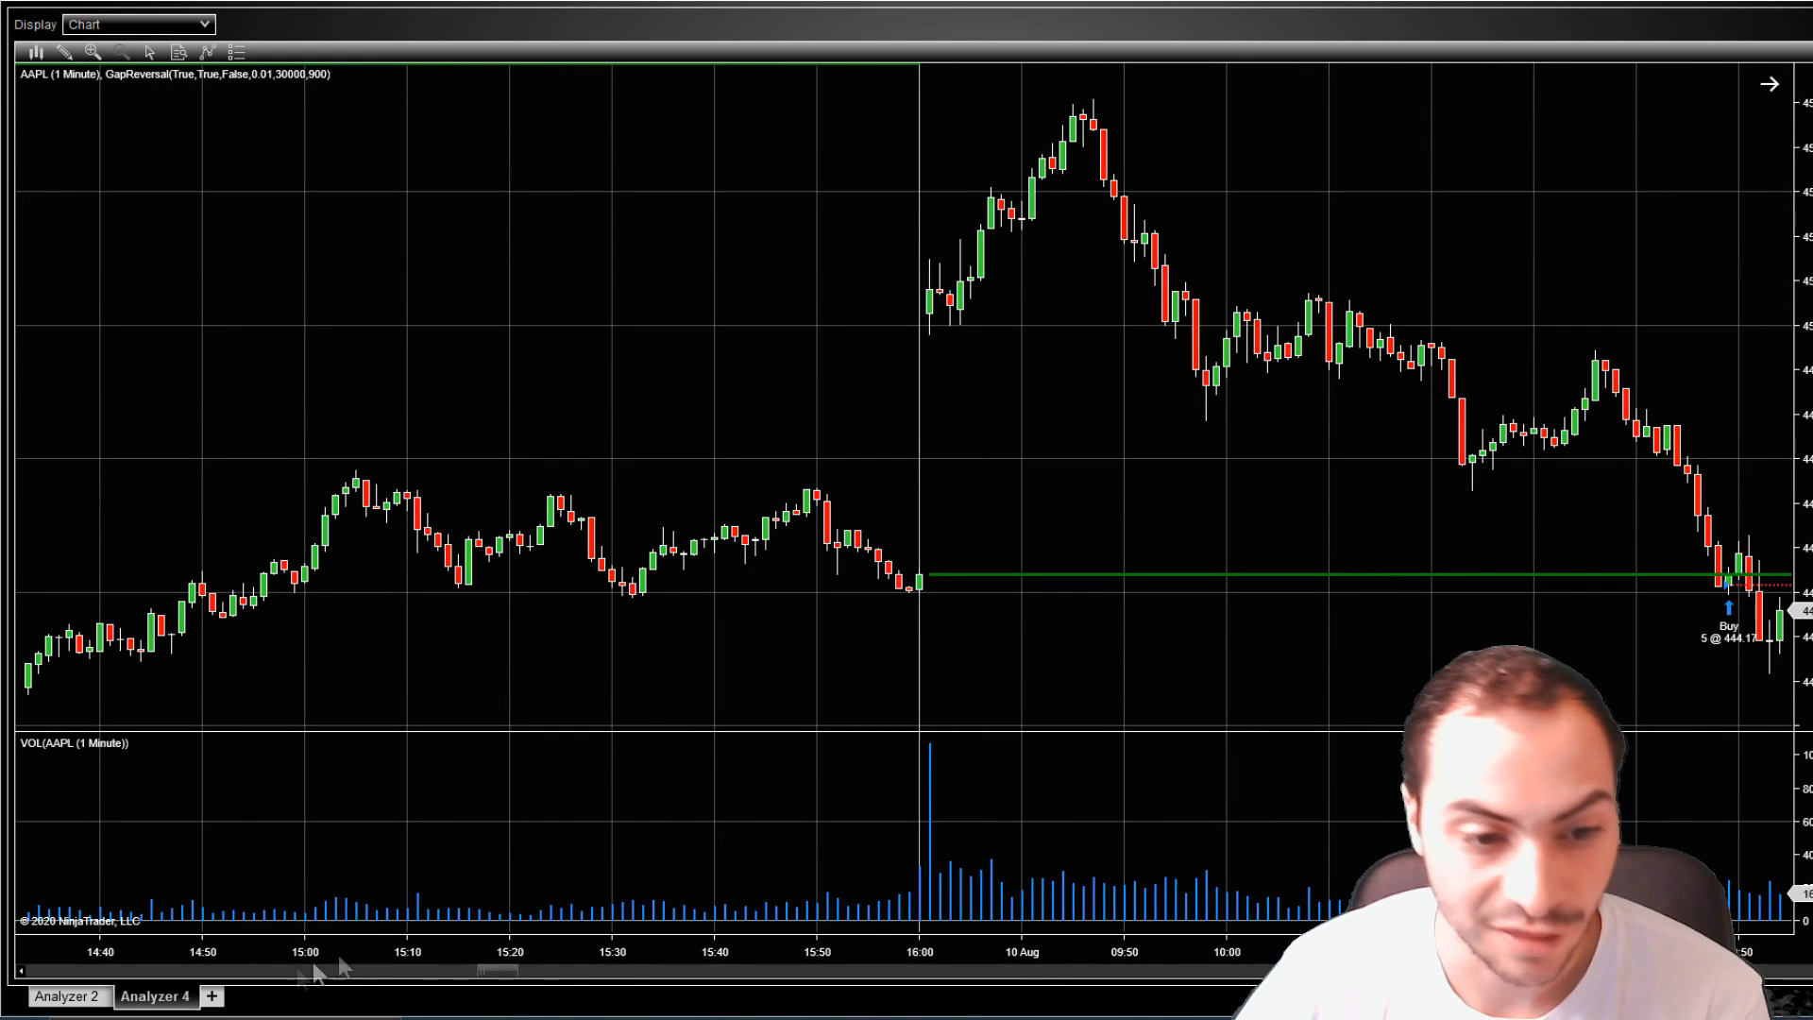
# - Scroll right to the August 10 gap up with its buy of 5 at 444.17
pyautogui.hscroll(3)
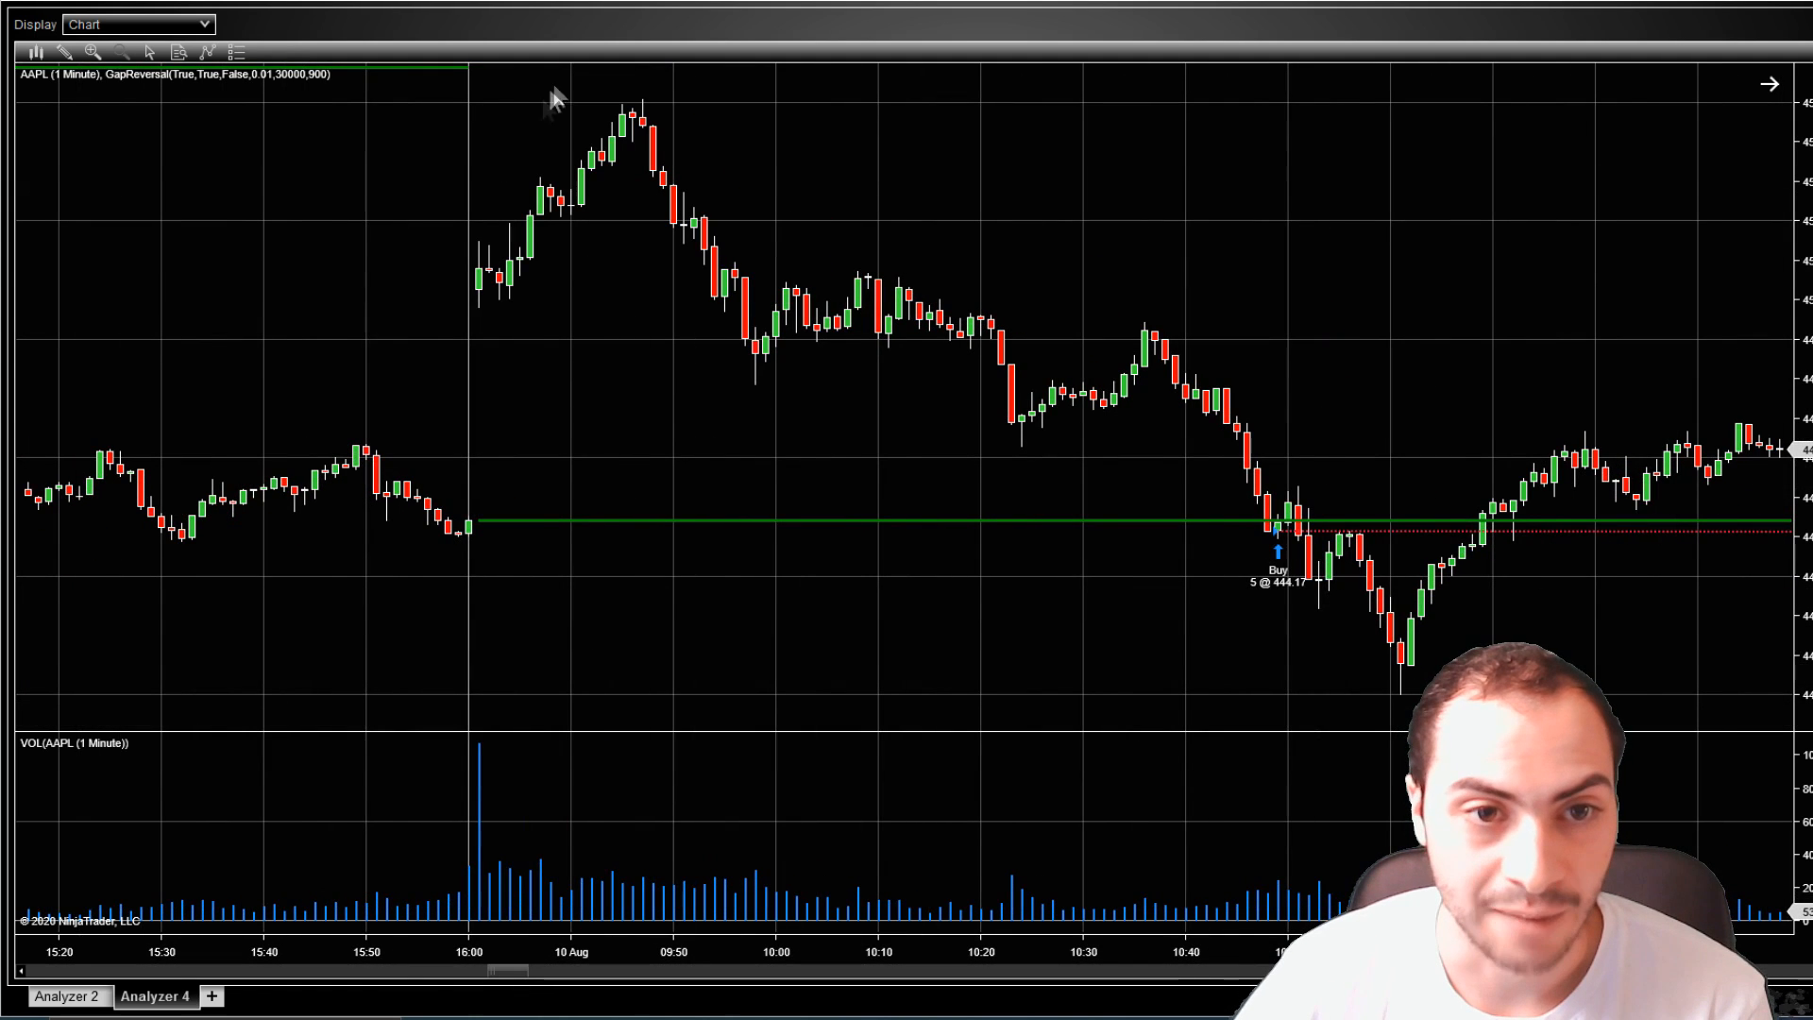
pyautogui.moveTo(451, 537)
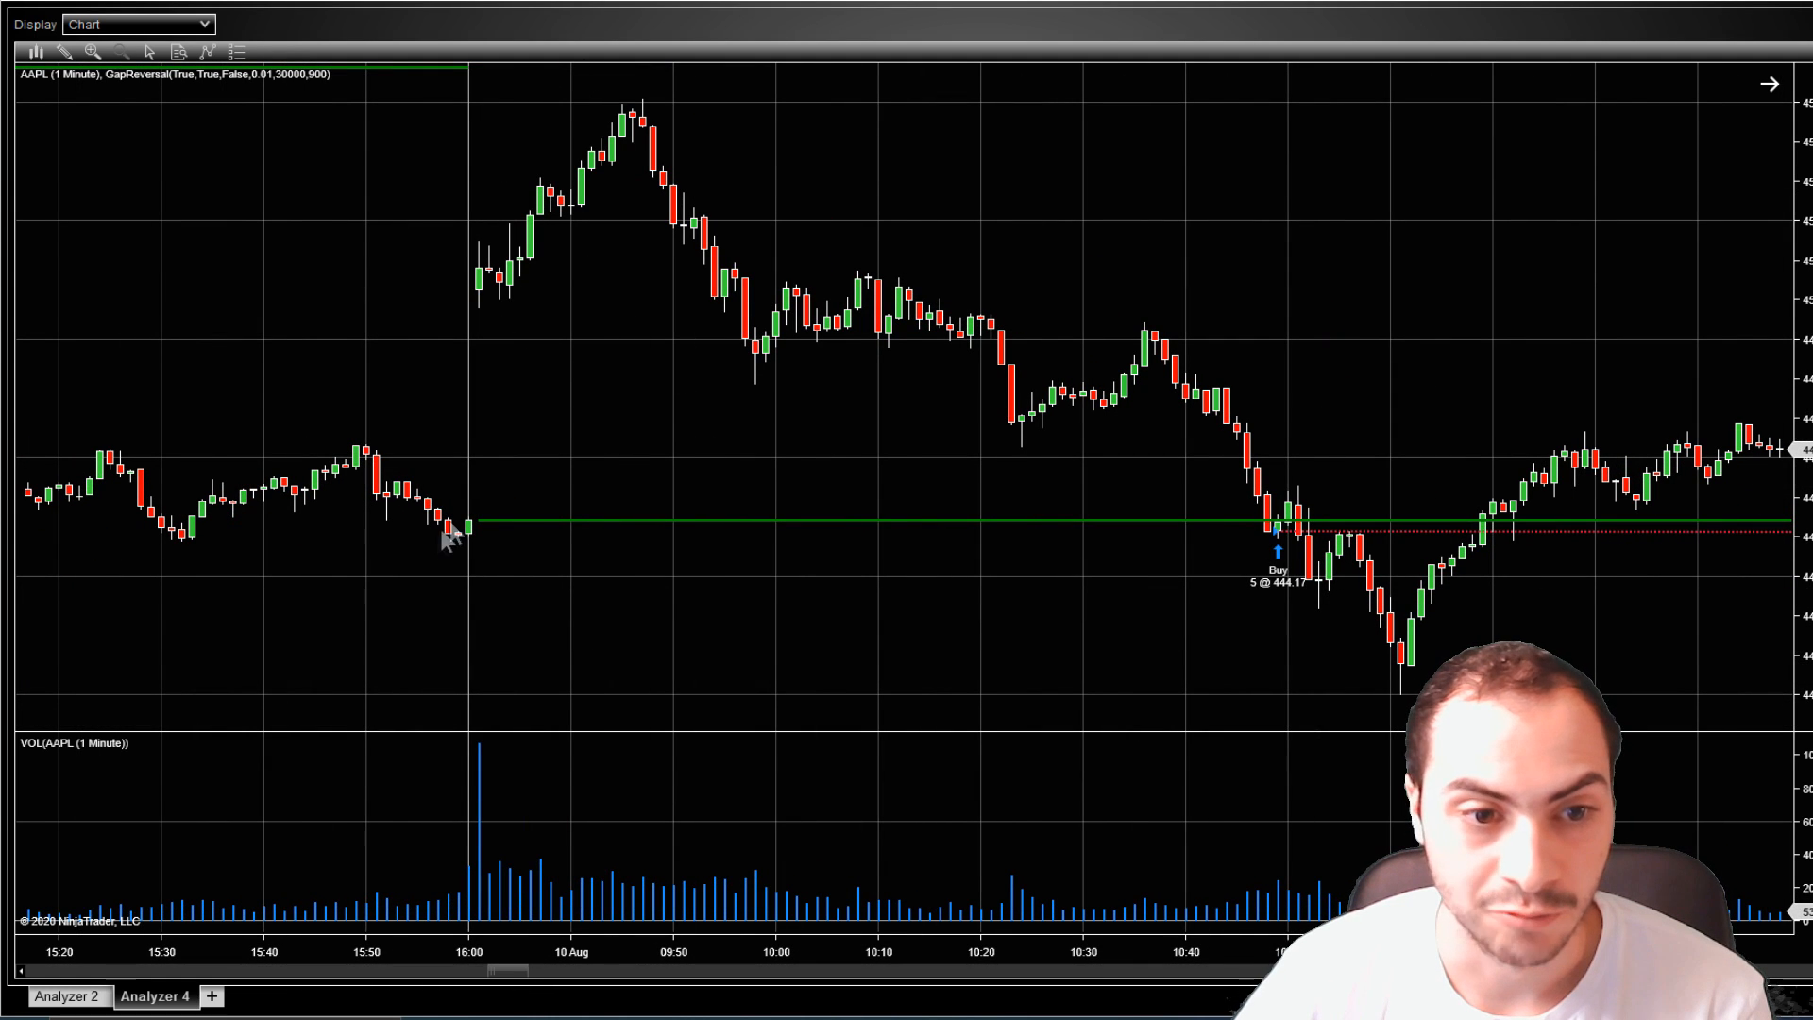
pyautogui.moveTo(1282, 552)
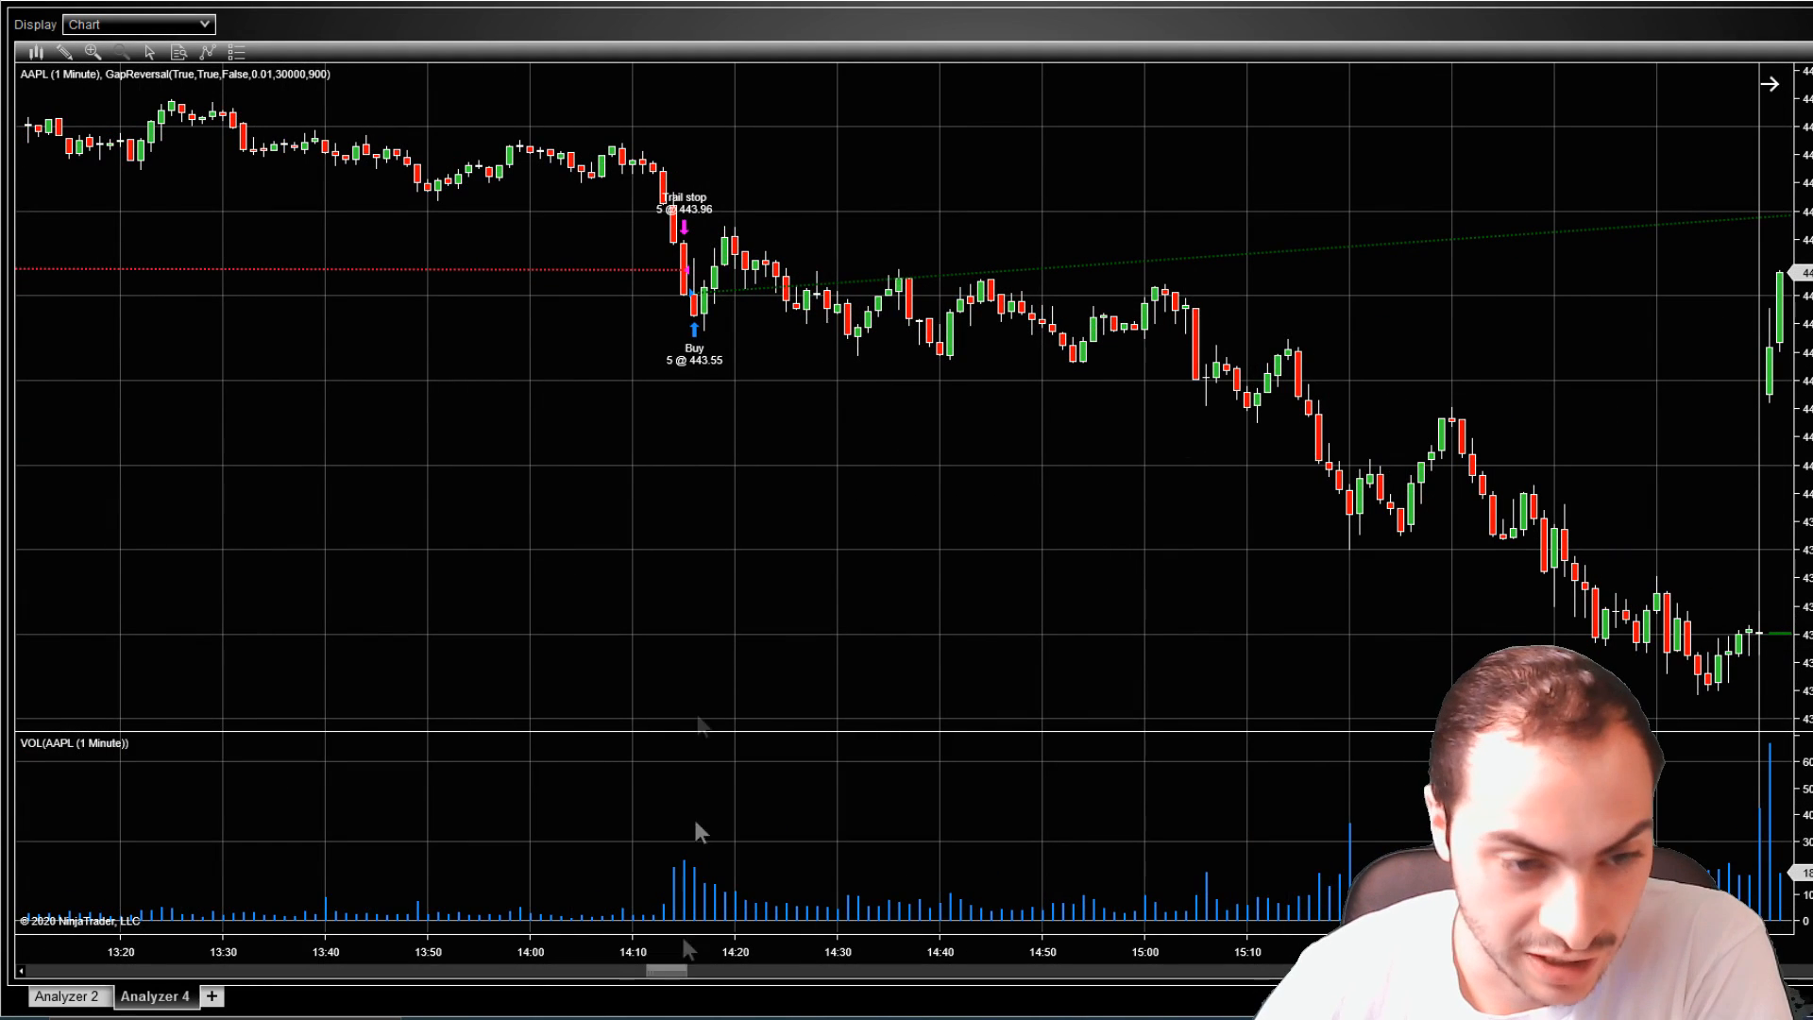
# - Focus the chart on the buy of 5 at 501.00 exiting via trailing stop at 500.92
pyautogui.click(705, 318)
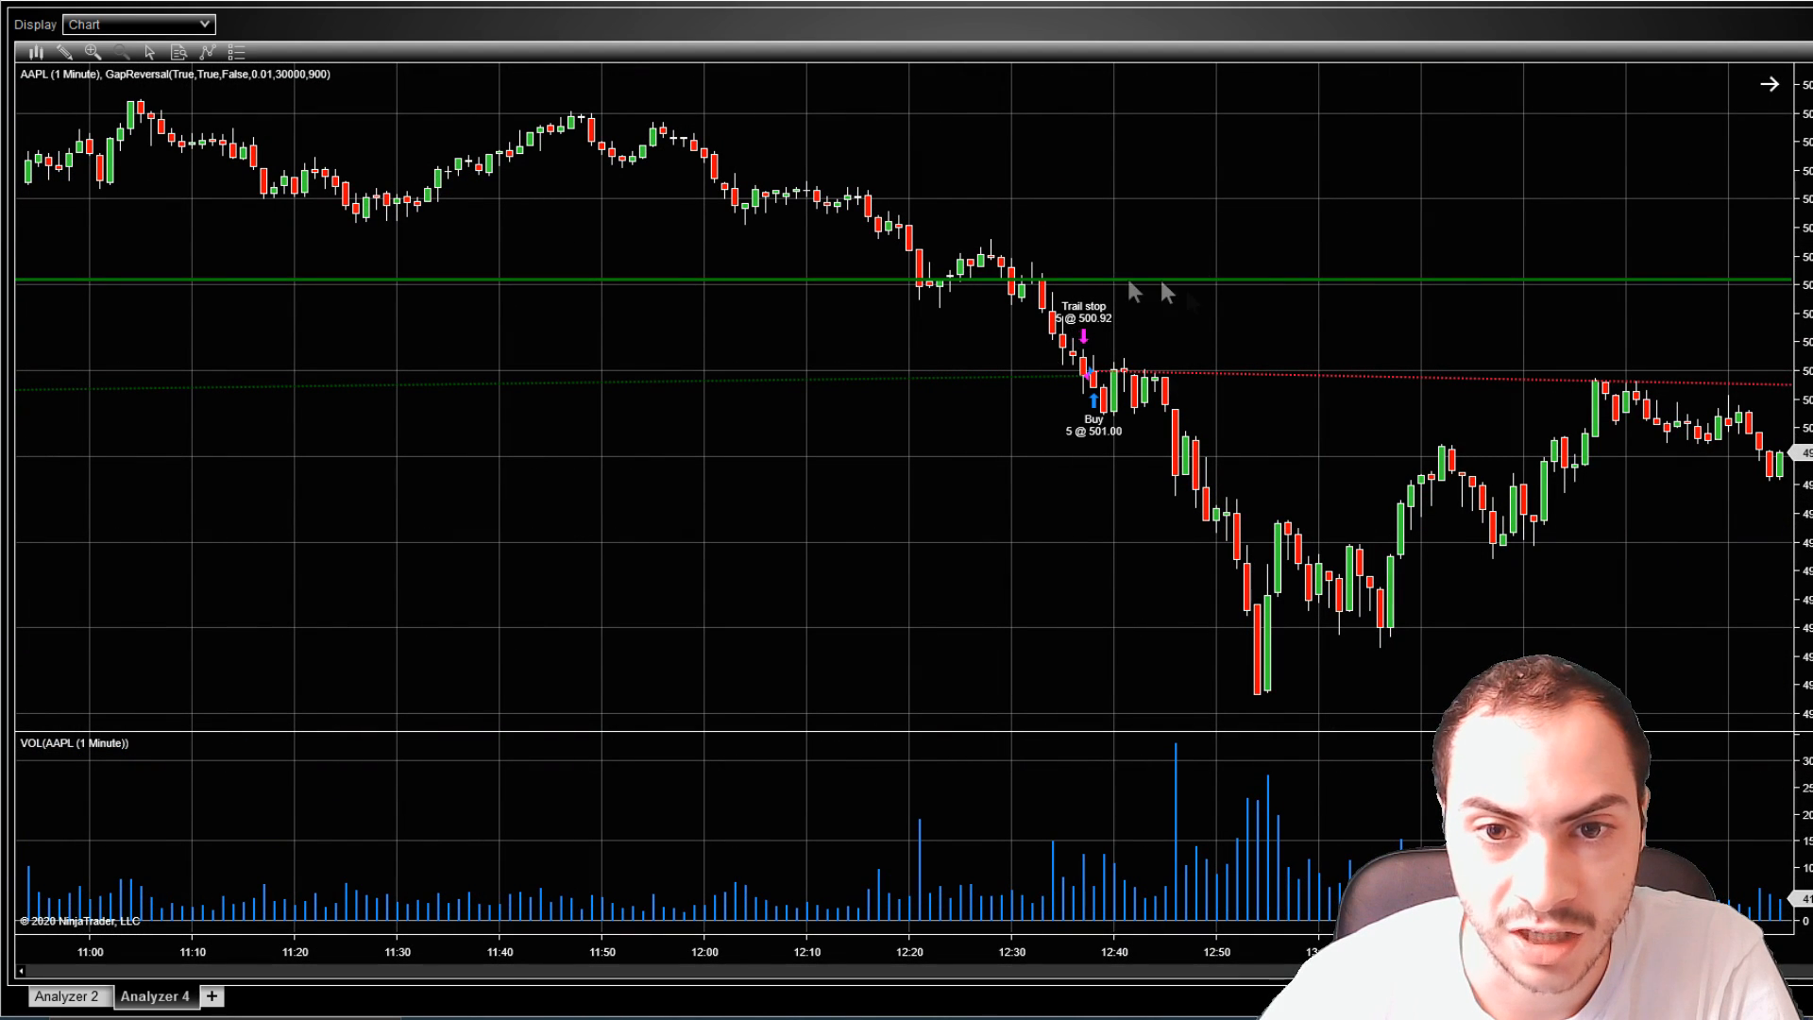
pyautogui.moveTo(1117, 416)
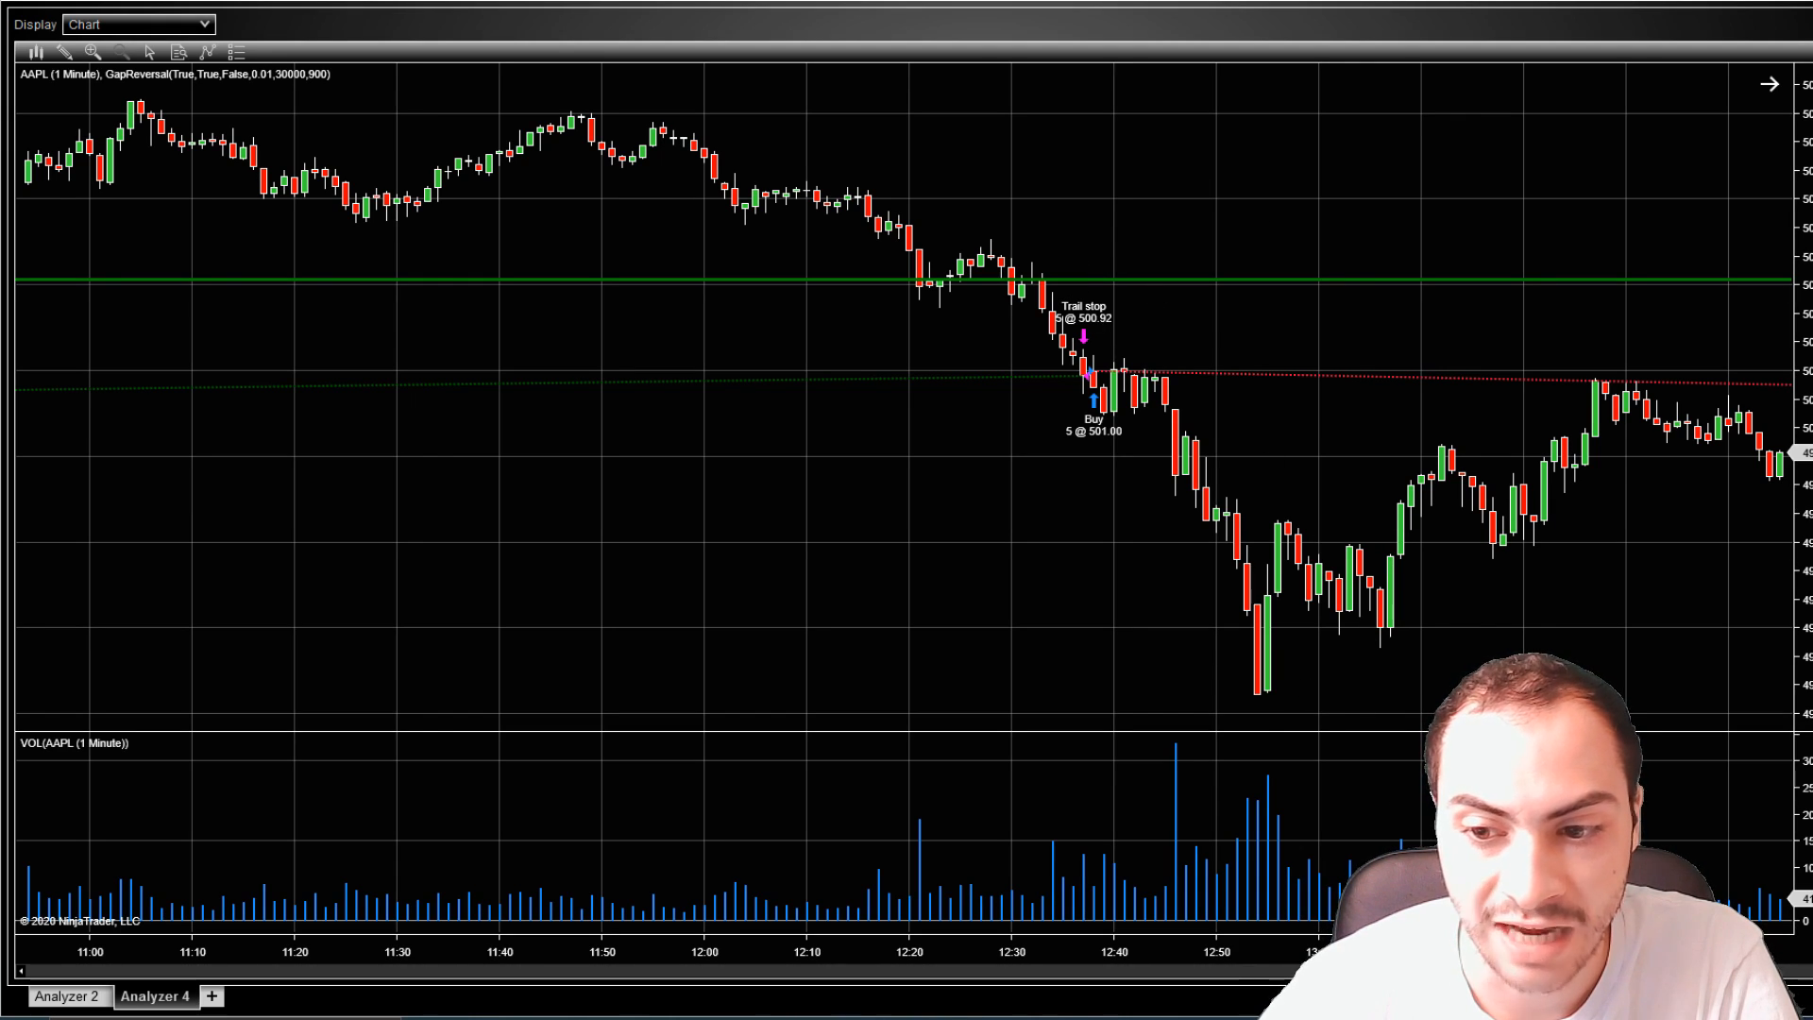
# - Scroll the chart to the August 26–27 gap-up sessions without trade markers
pyautogui.hscroll(-3)
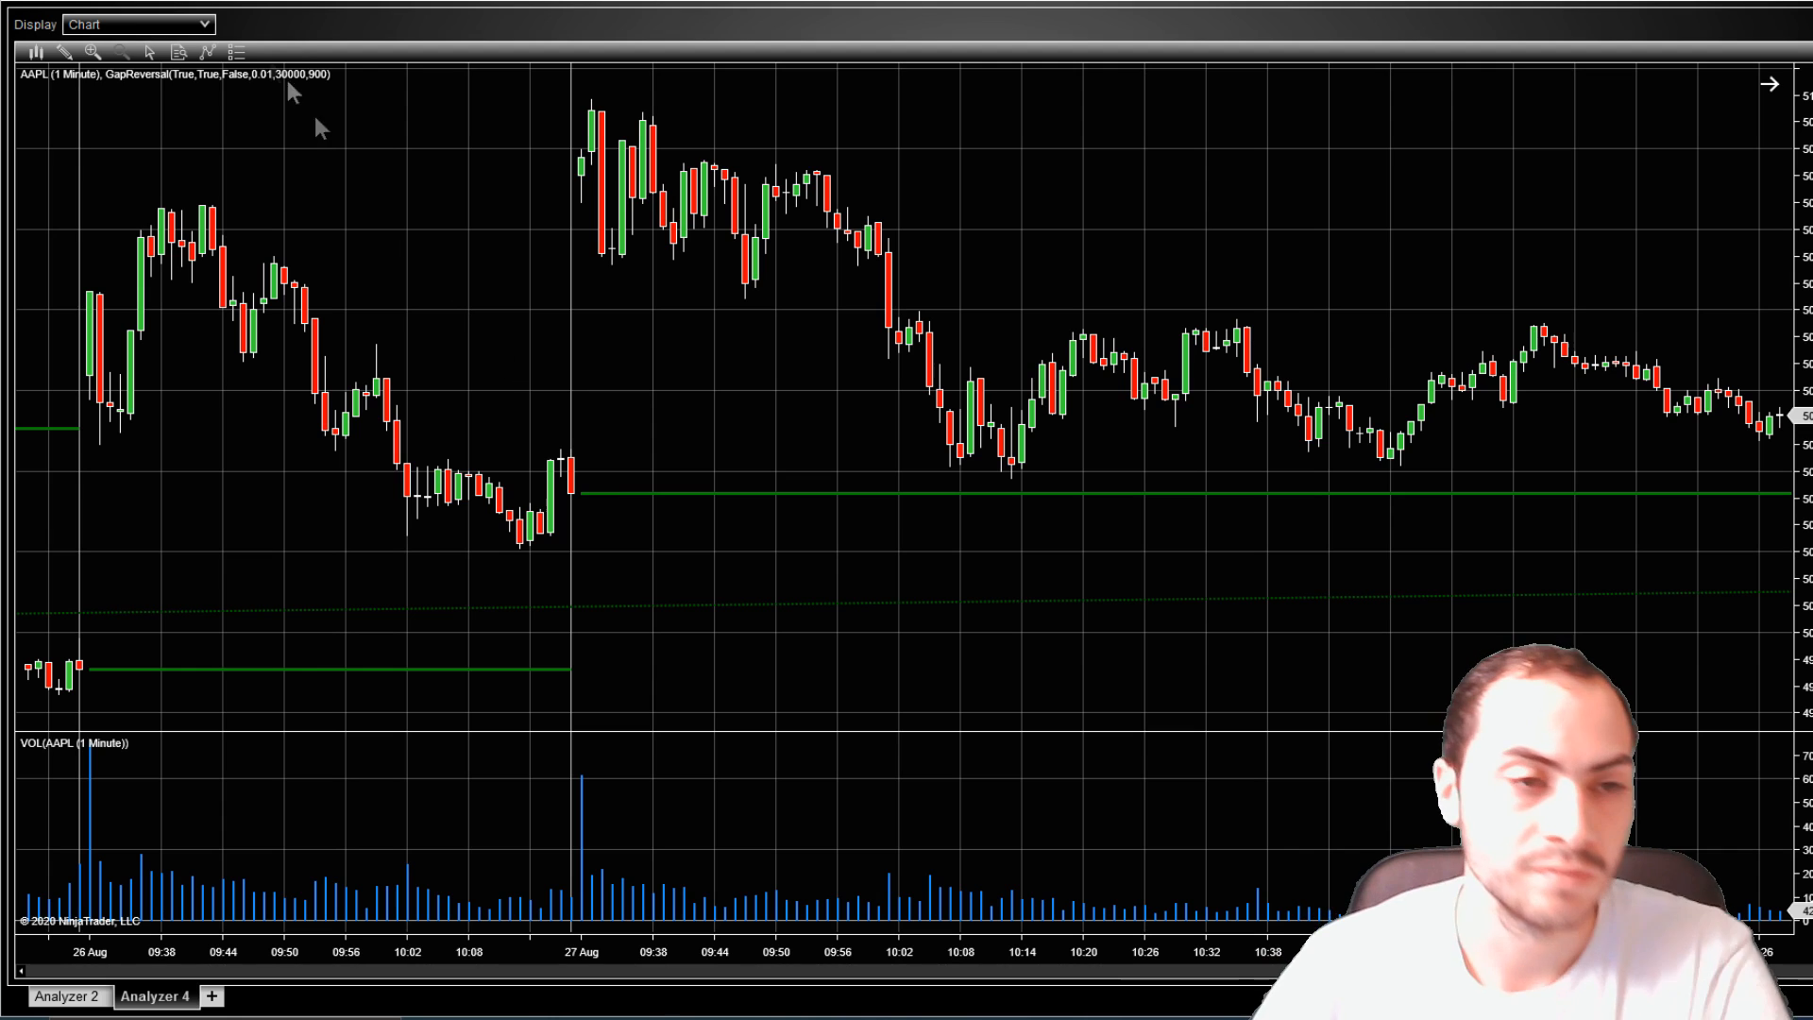
# - Inspect the 2020-08-28 daily results, then return to Summary showing $384.90 total net profit
pyautogui.click(135, 23)
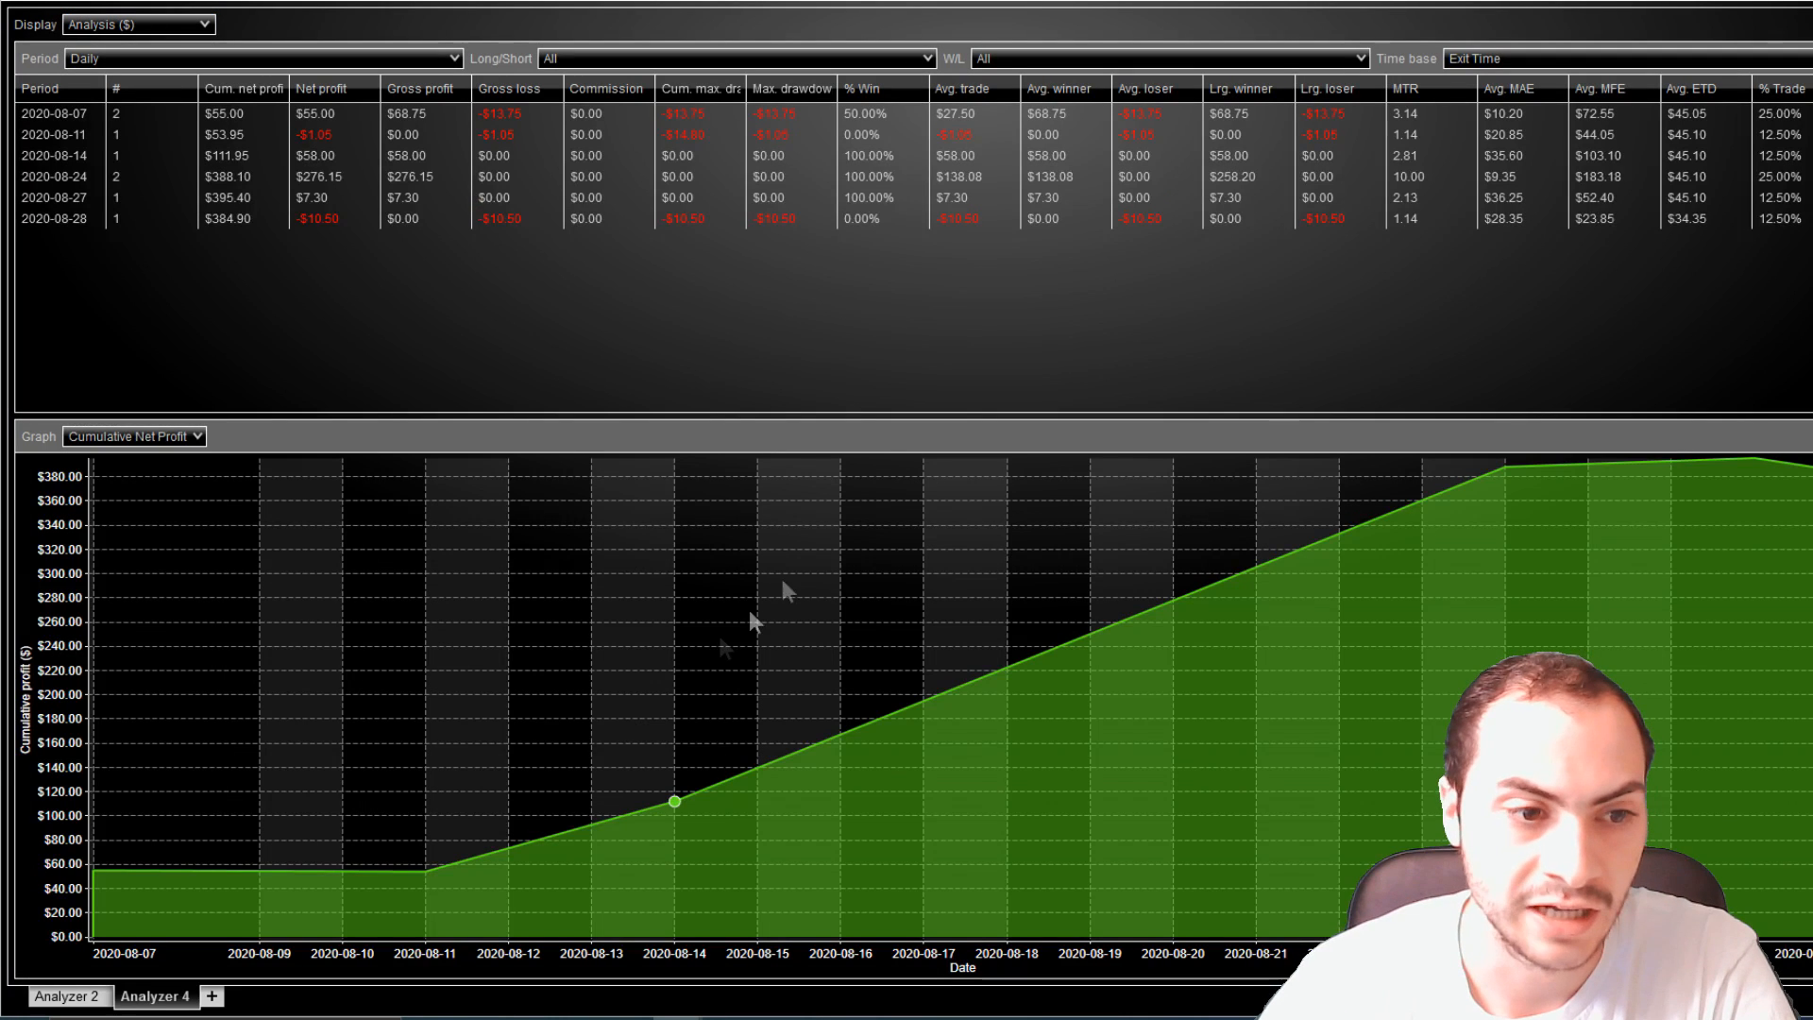
pyautogui.moveTo(1104, 468)
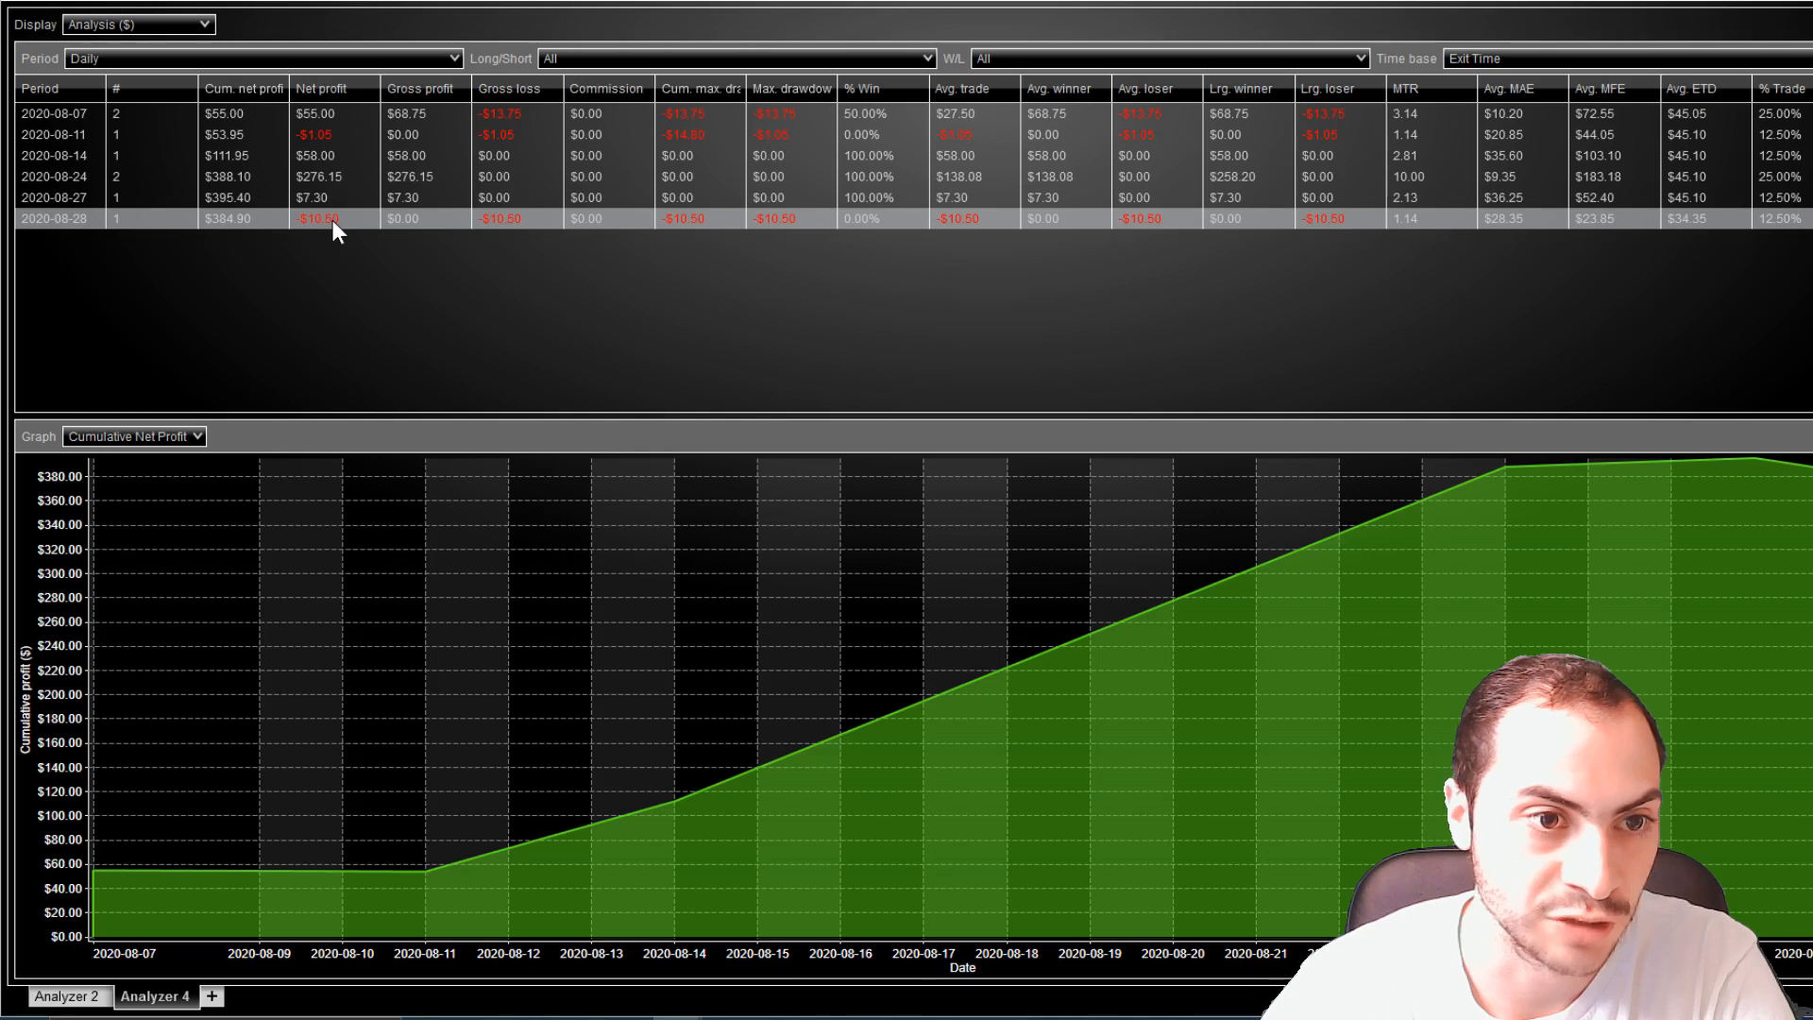
pyautogui.click(324, 177)
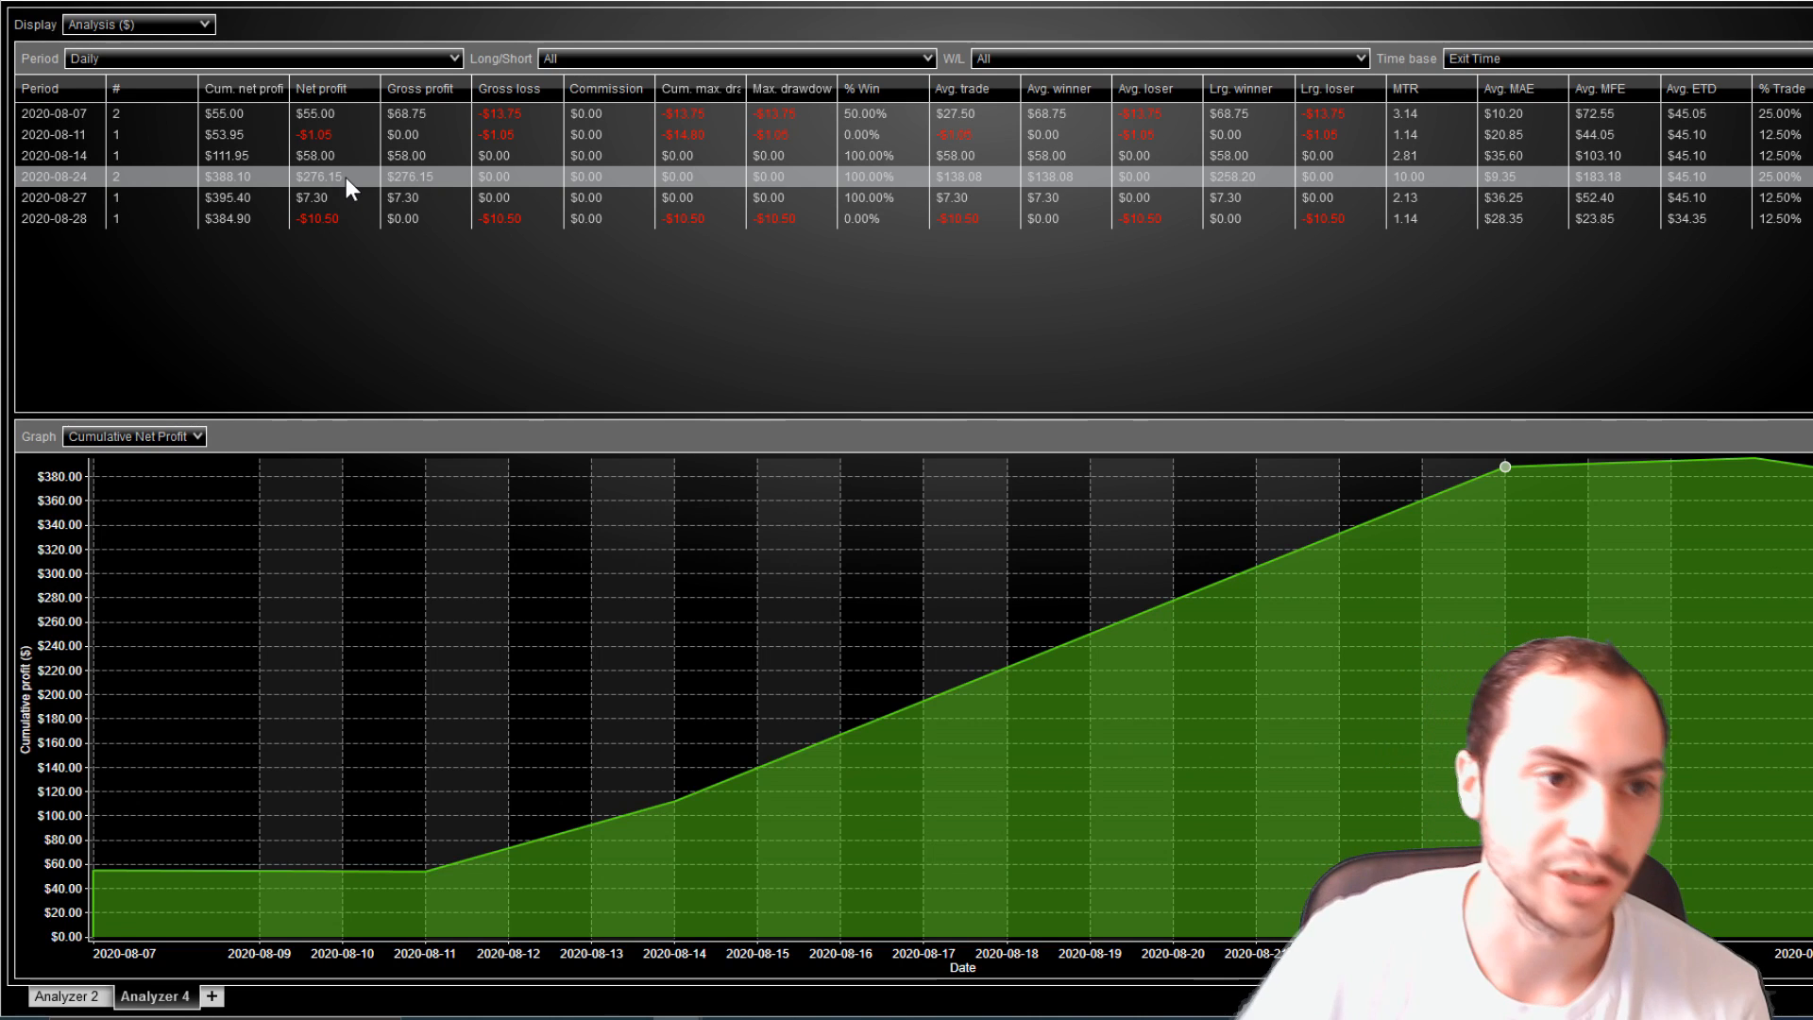
pyautogui.click(136, 22)
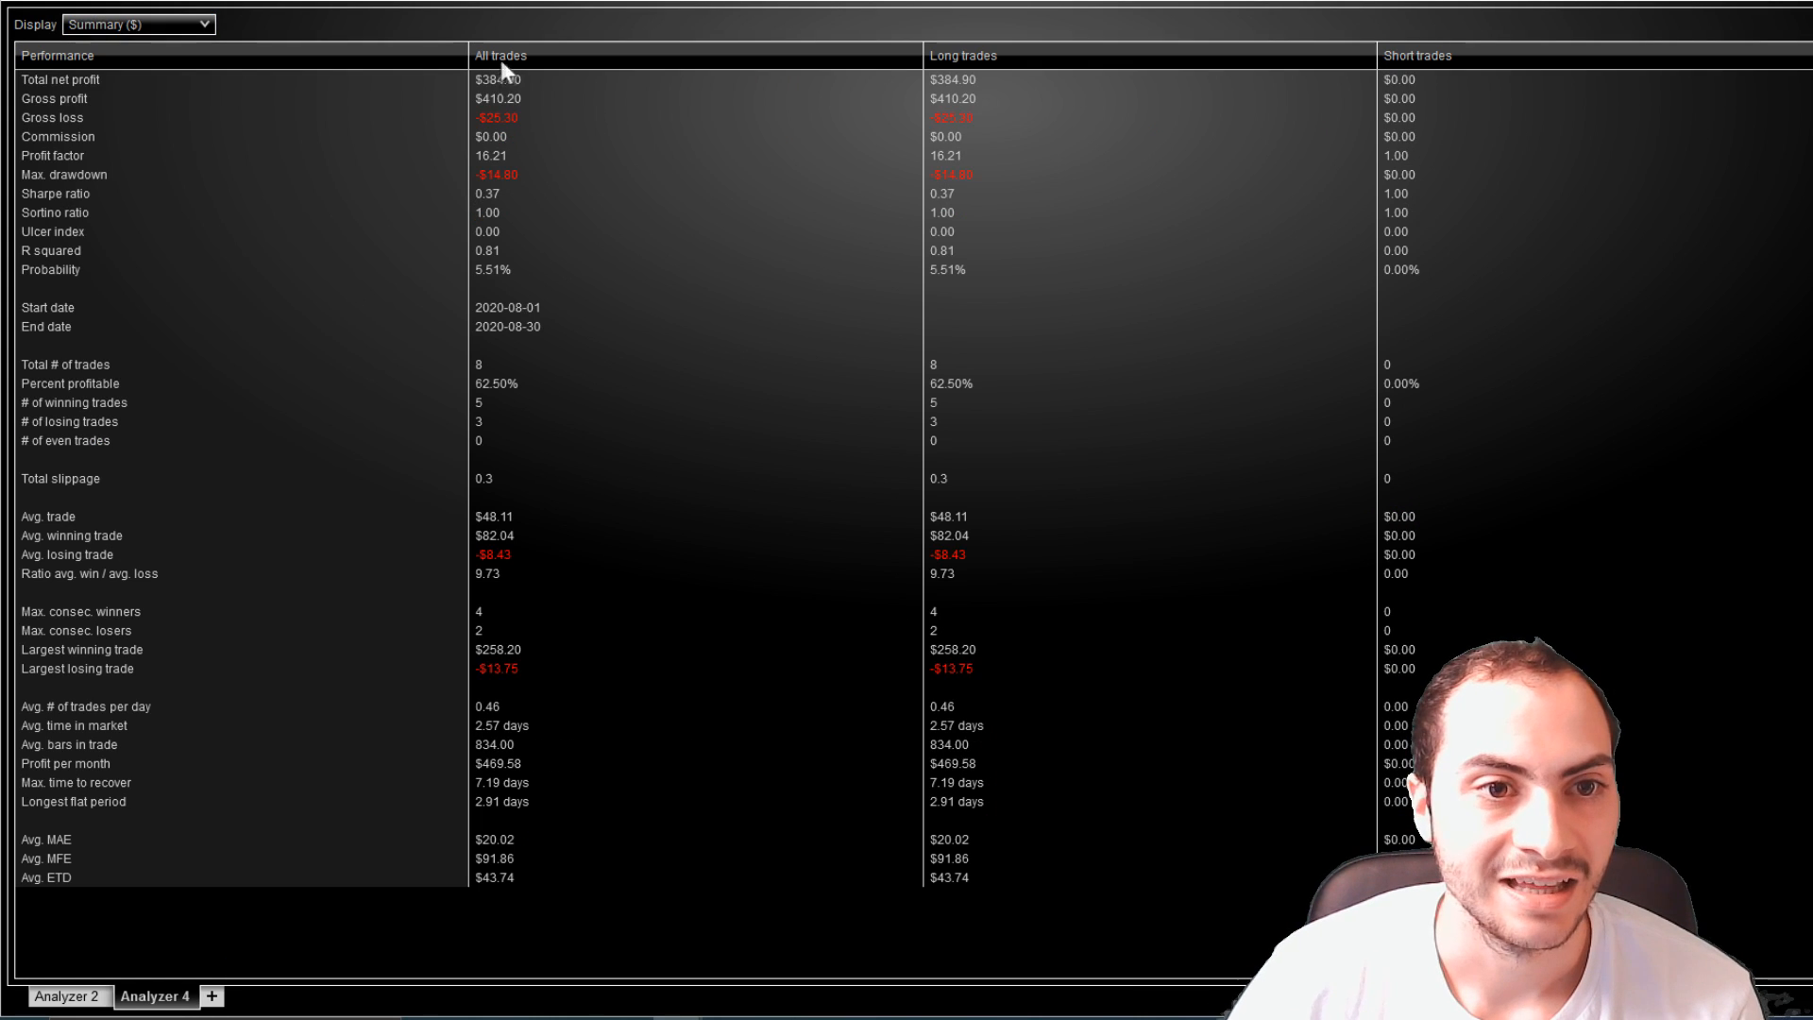
pyautogui.click(60, 78)
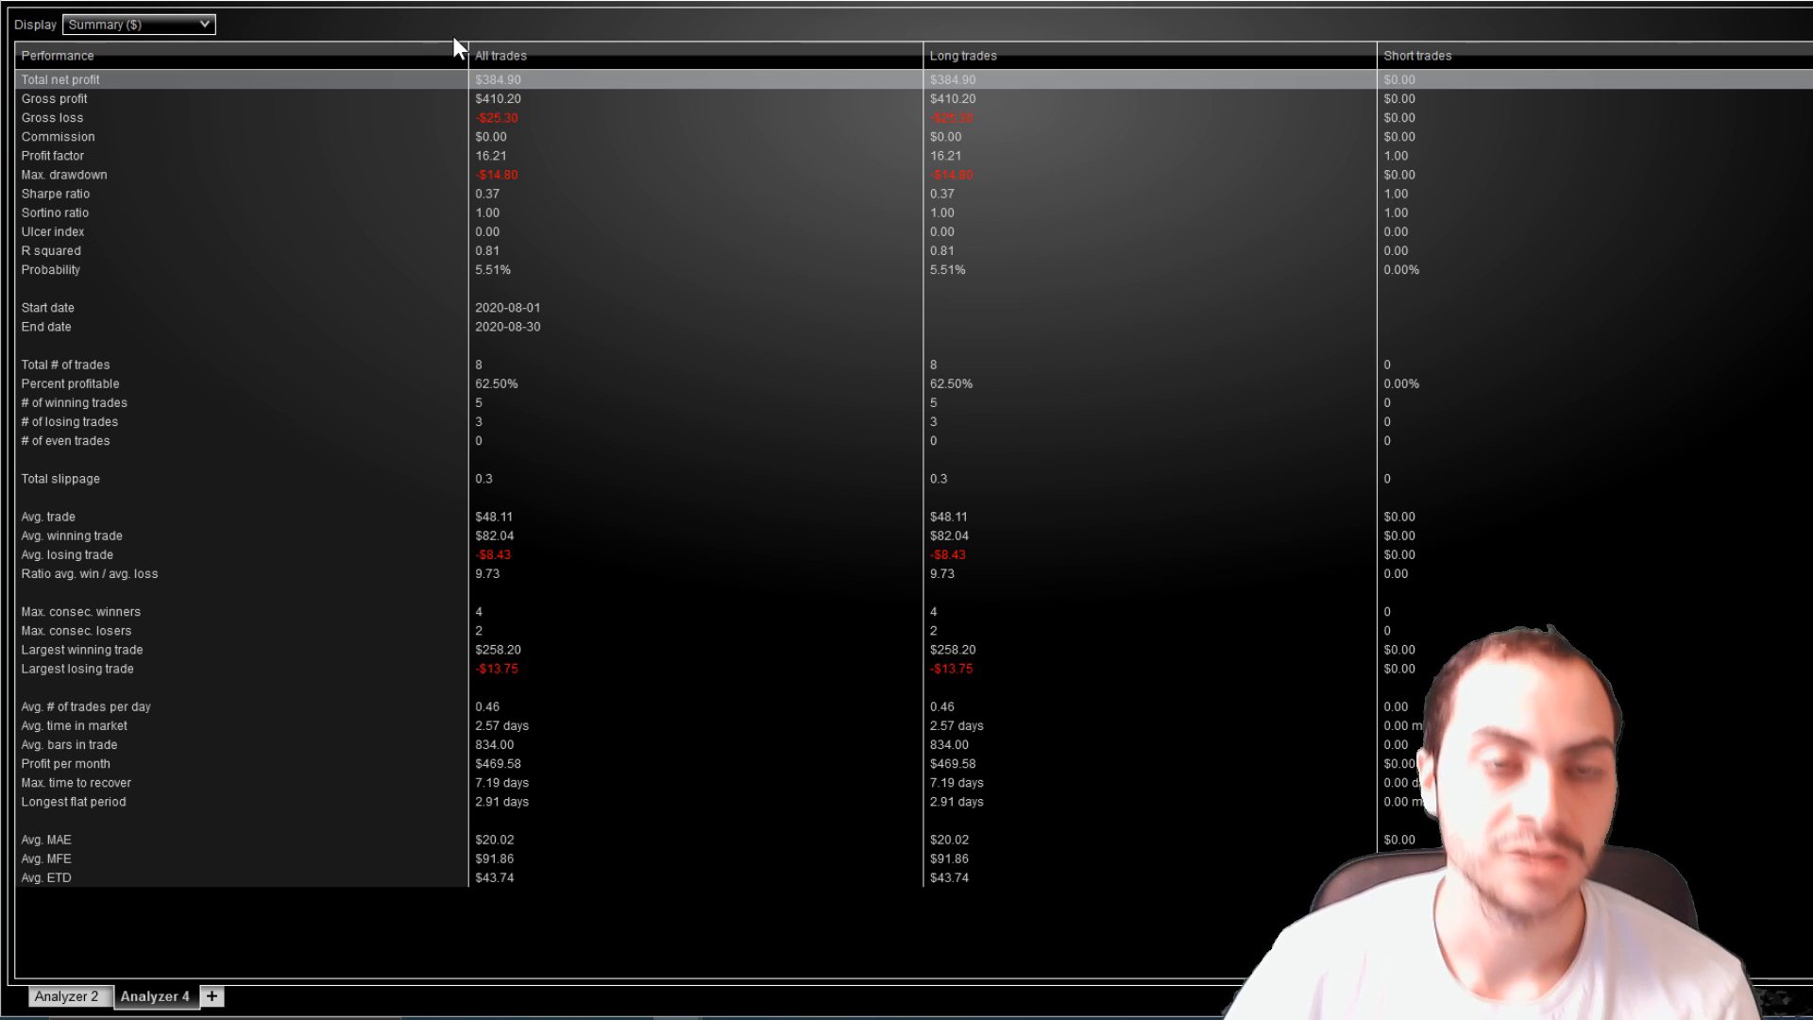